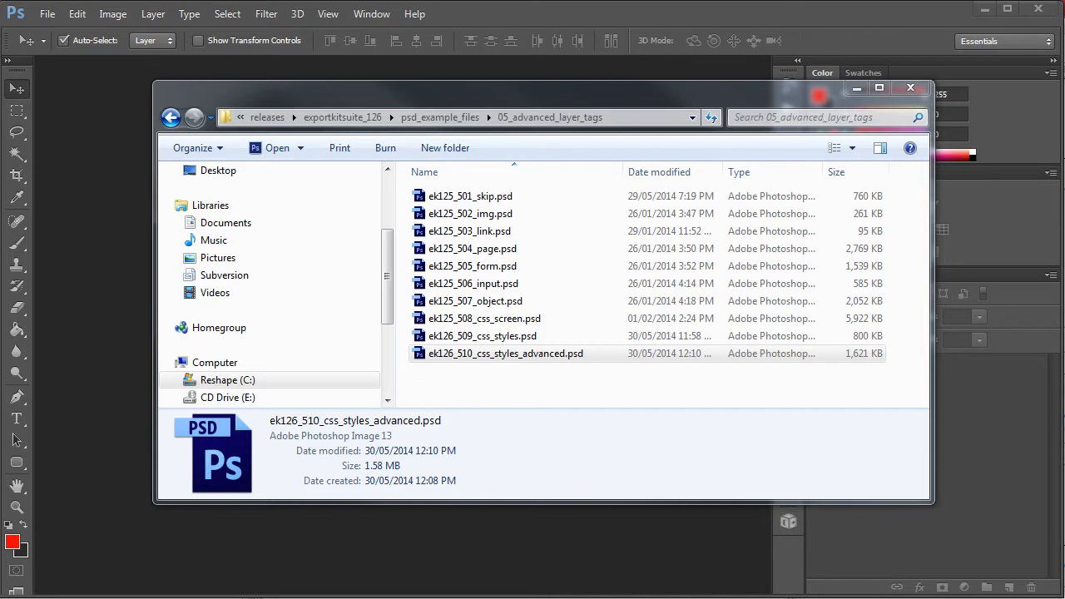
mouse_move(657, 477)
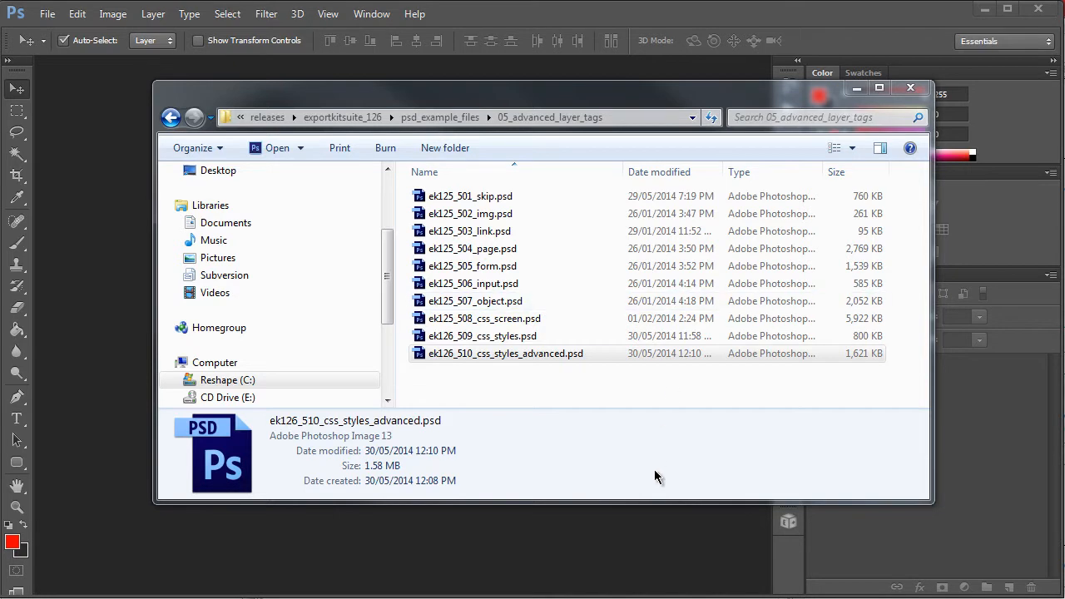
mouse_move(537, 364)
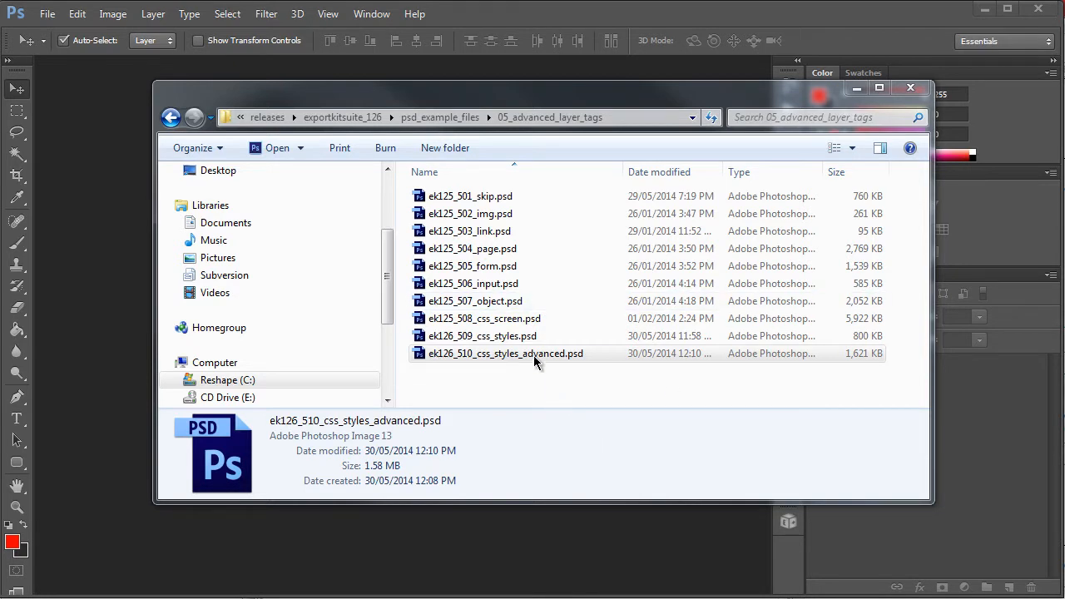
- Open ek126_510_css_styles_advanced.psd from the Open dialog
double_click(505, 353)
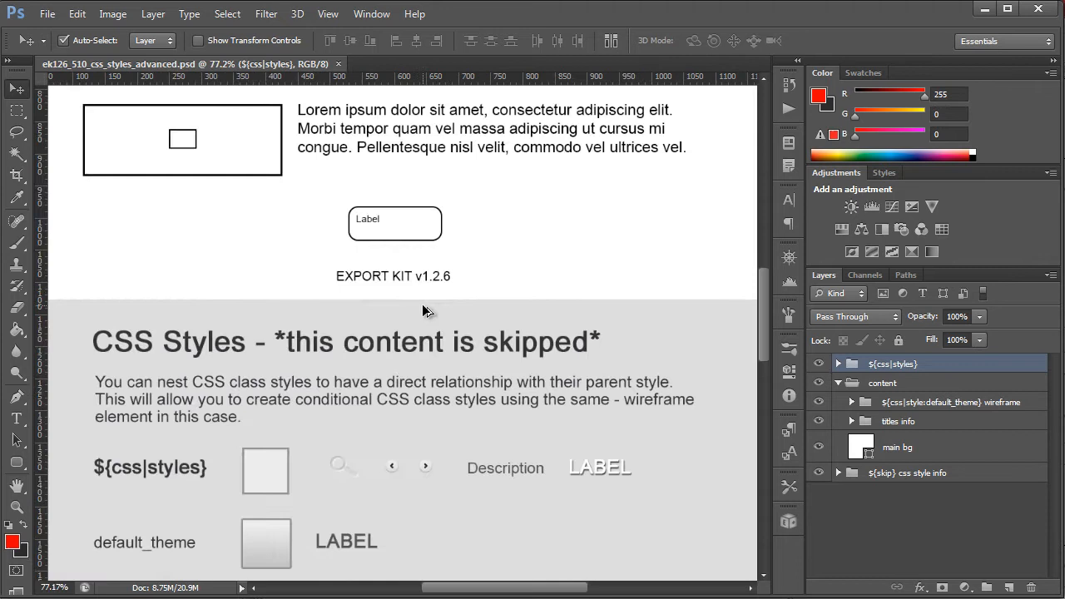
scroll("up", 3)
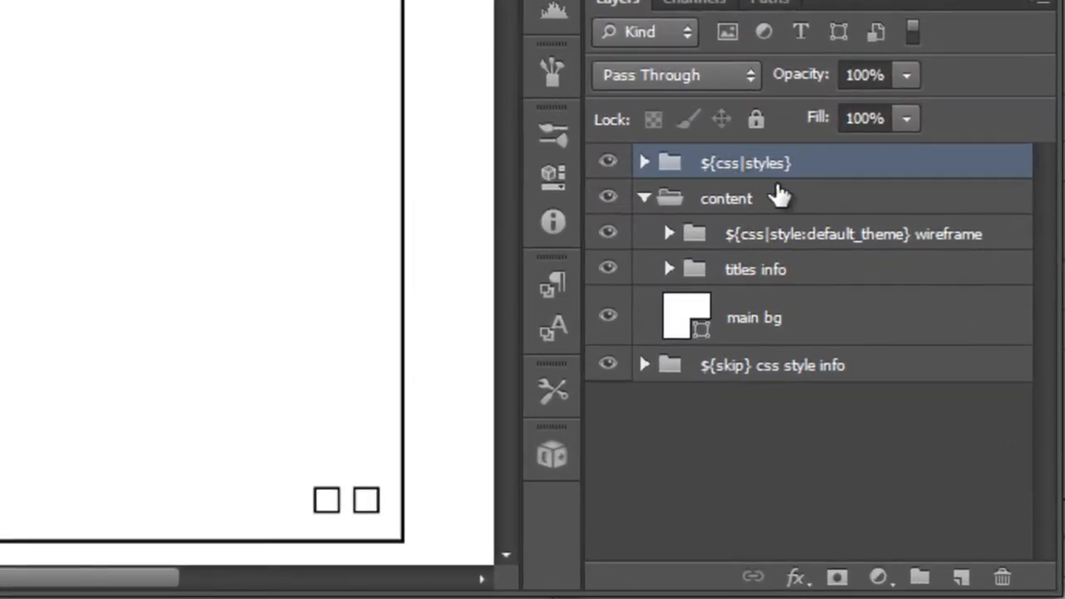
mouse_move(724, 183)
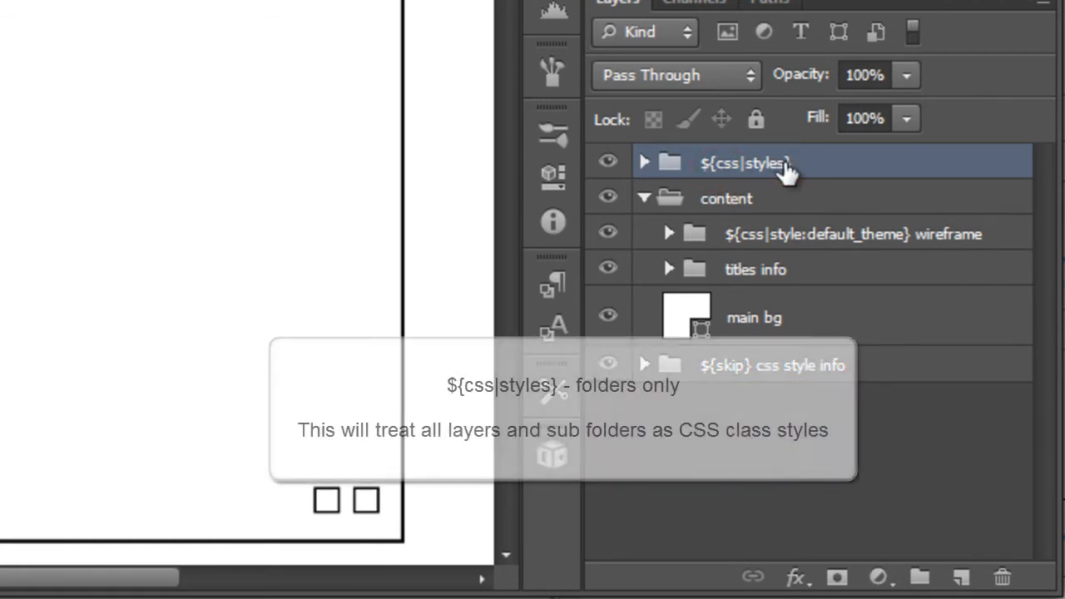
left_click(644, 162)
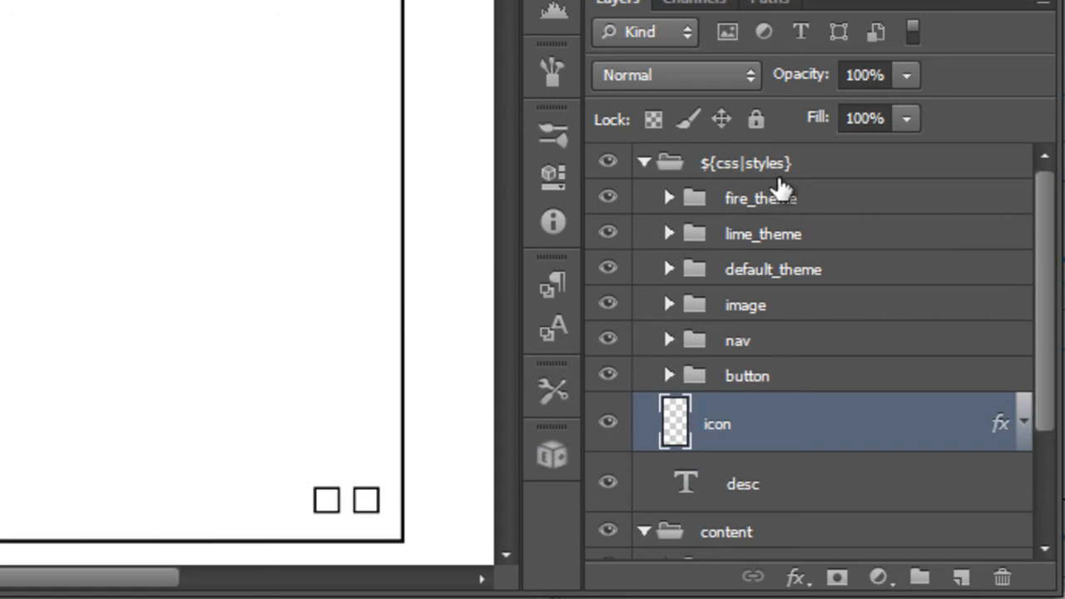
left_click(743, 484)
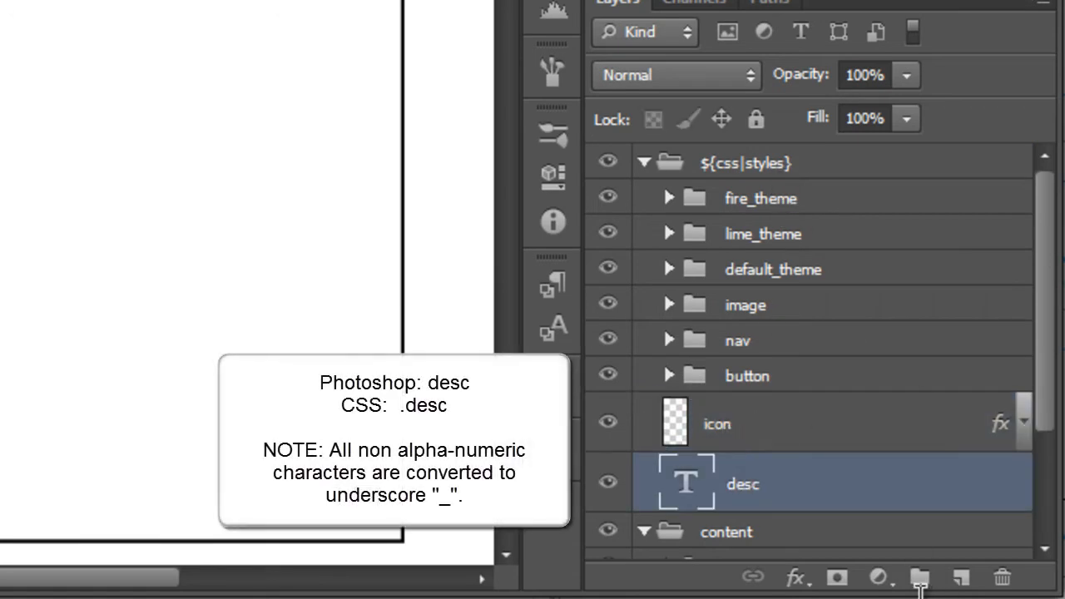
mouse_move(712, 424)
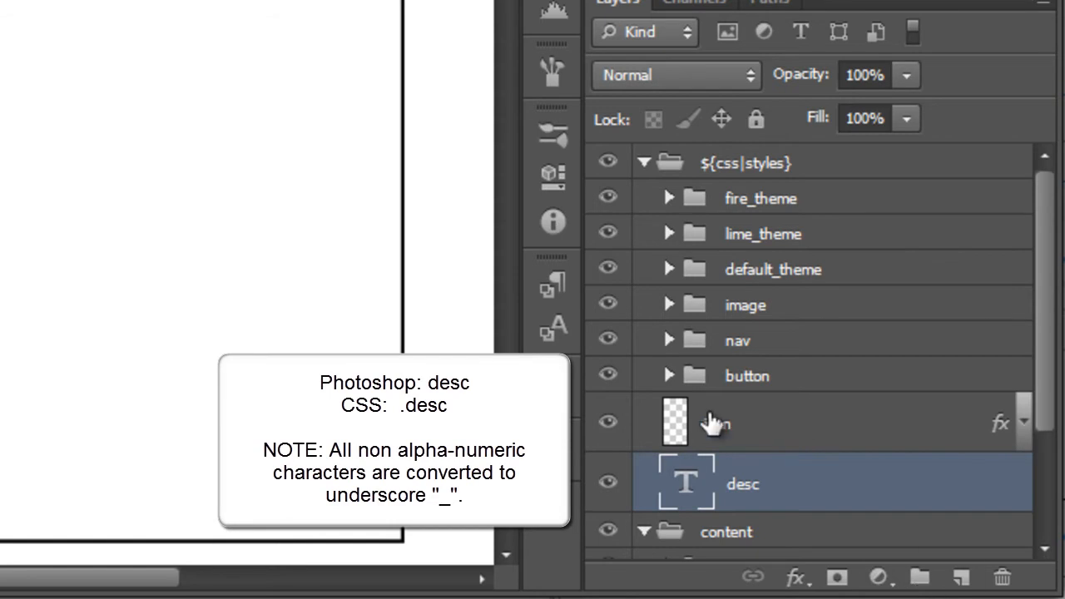
mouse_move(735, 493)
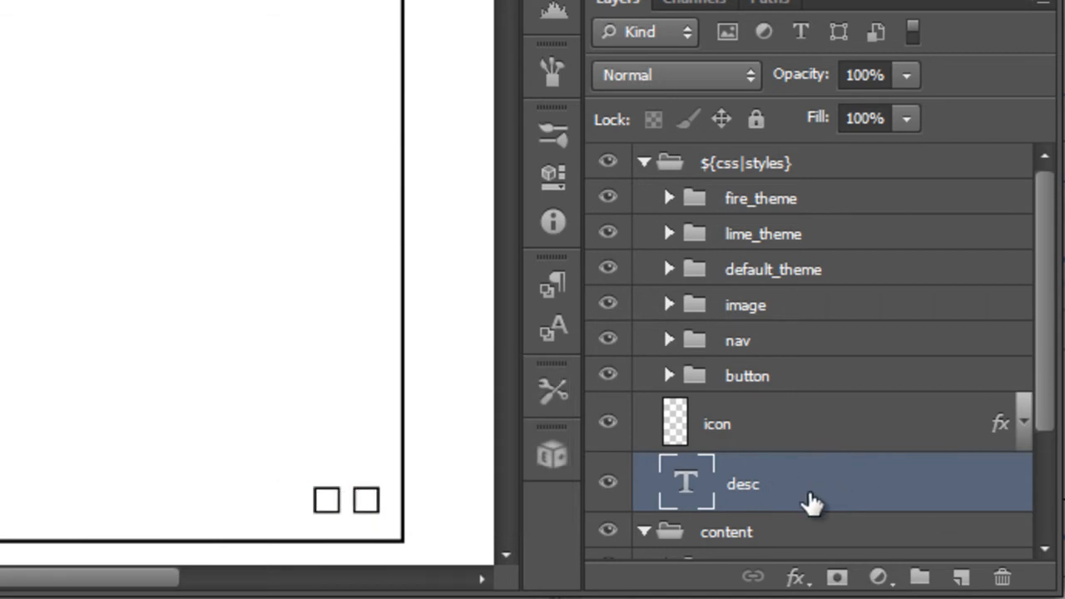
mouse_move(670, 200)
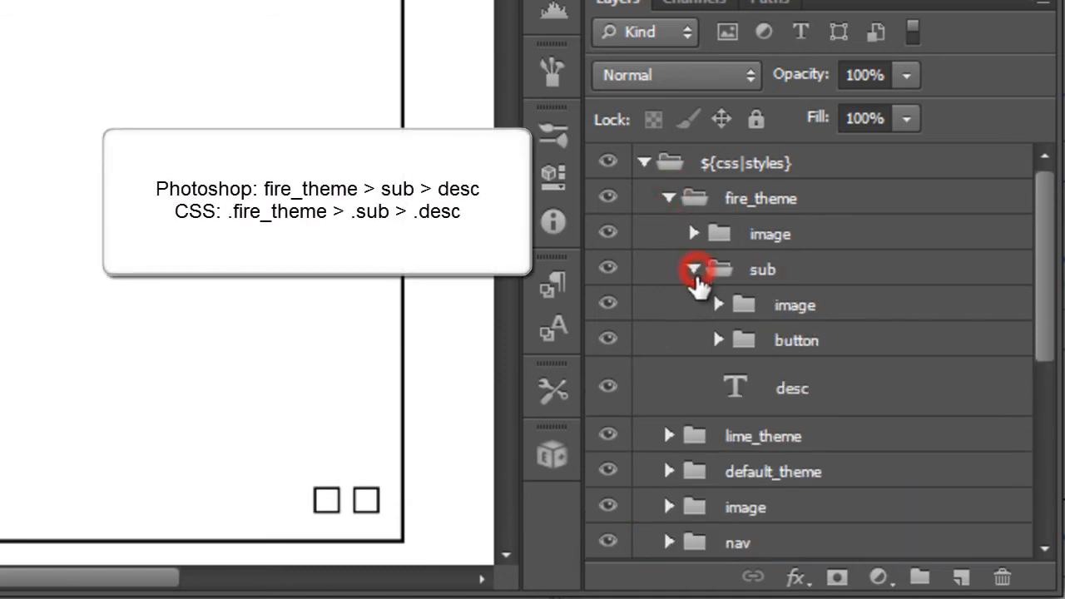
left_click(791, 388)
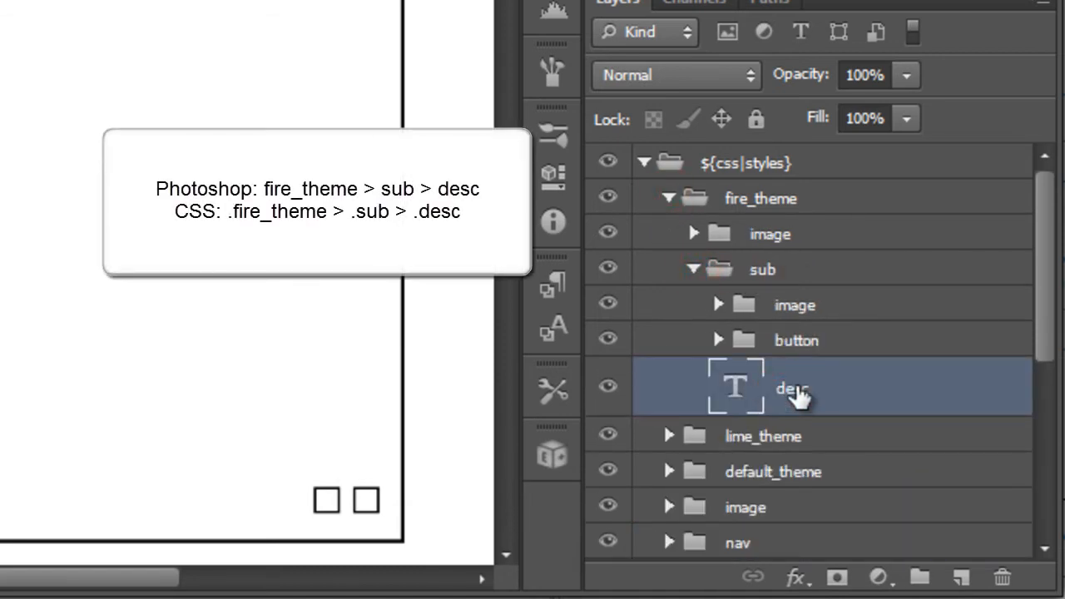
mouse_move(683, 213)
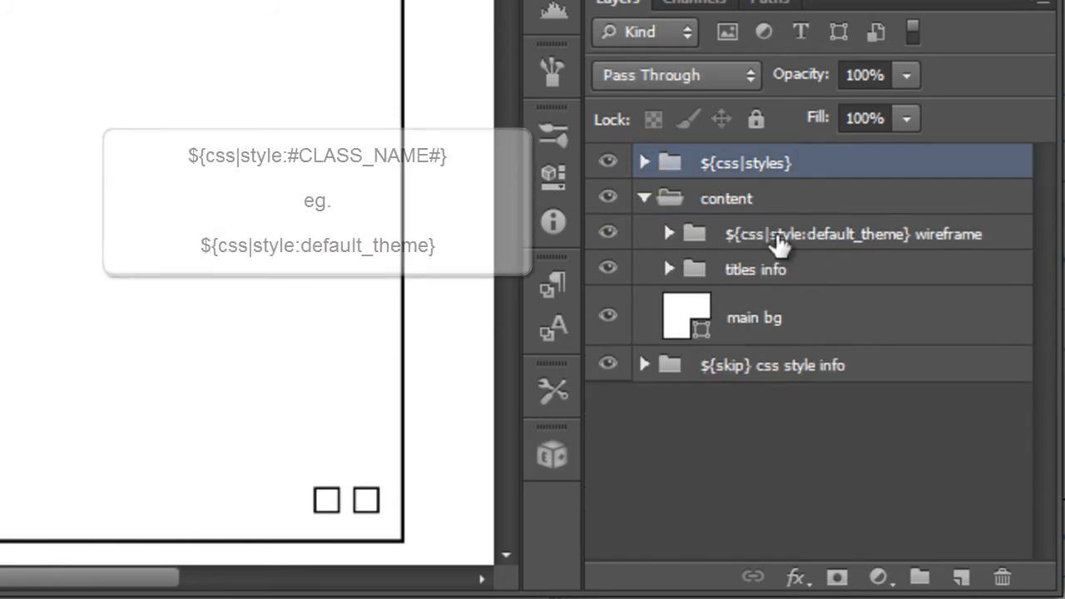
- Select the default_theme wireframe folder, inspect its name, and expand its nested sub content layers
left_click(832, 234)
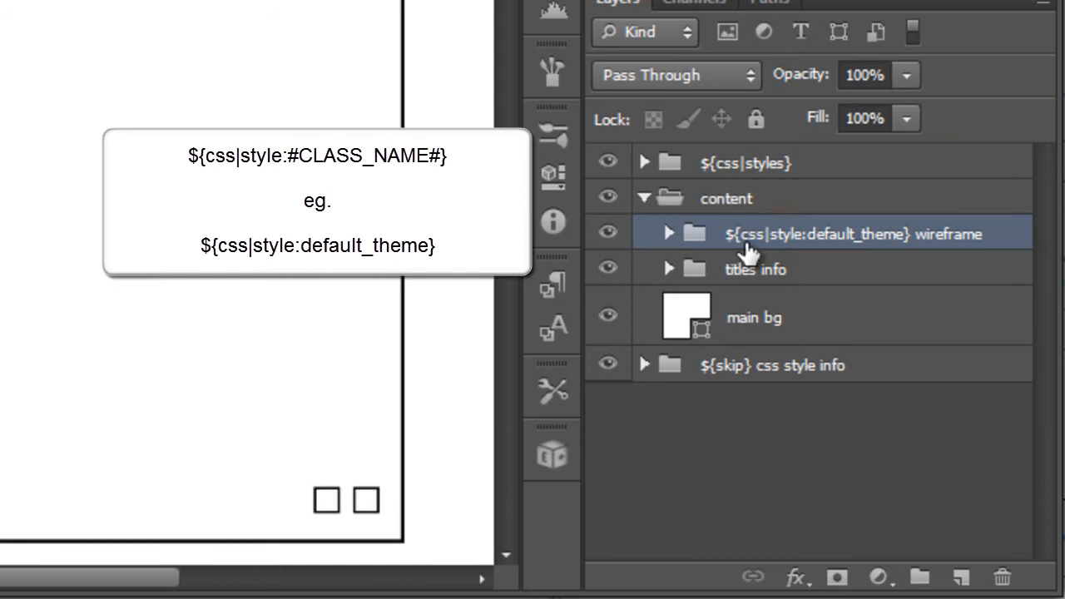
double_click(857, 234)
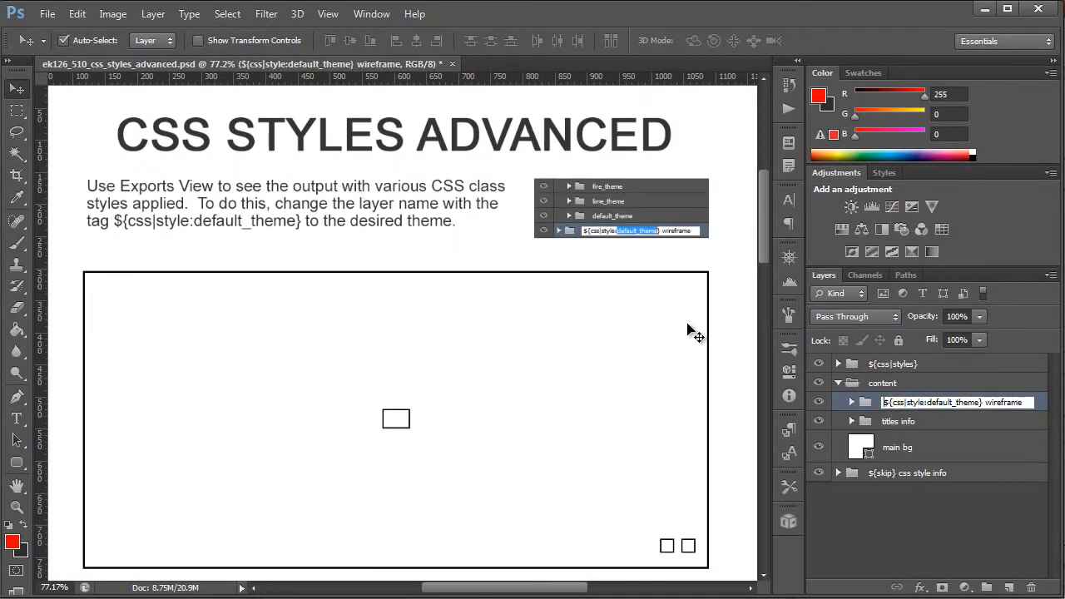
scroll("down", 3)
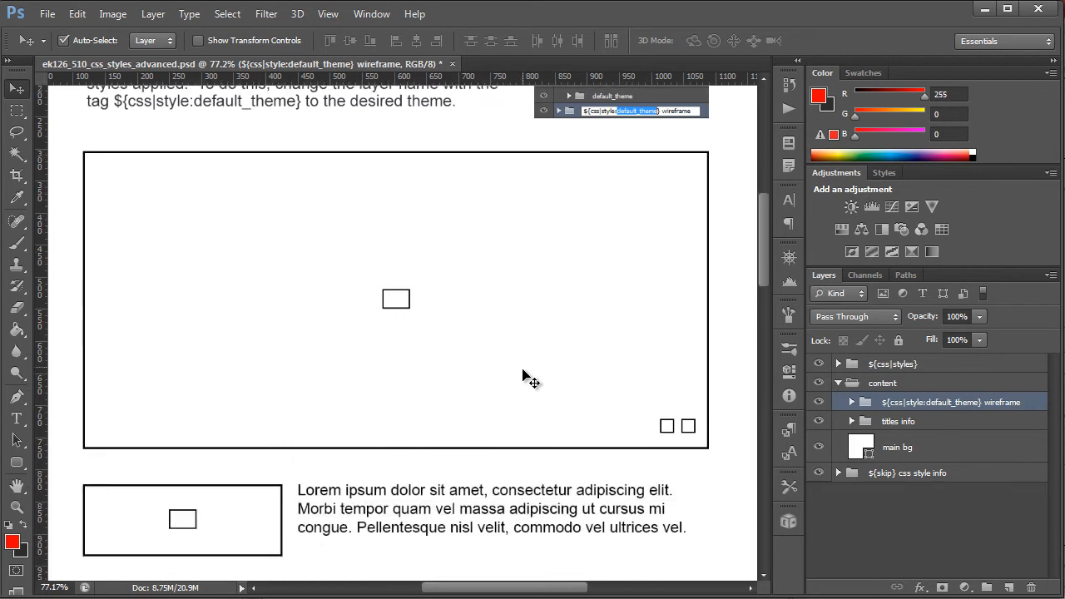
scroll("down", 3)
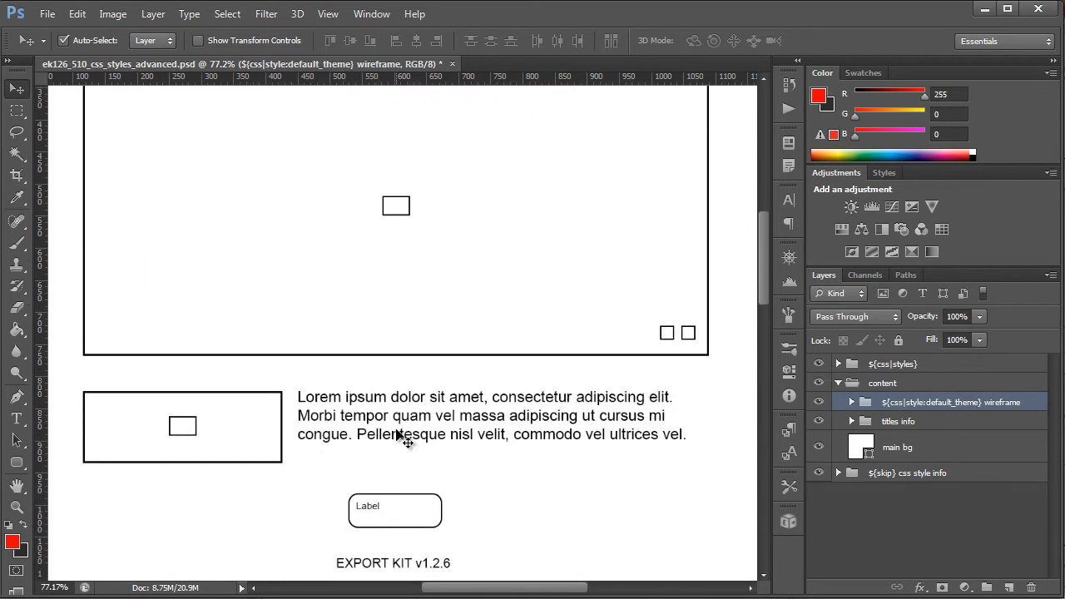
scroll("down", 3)
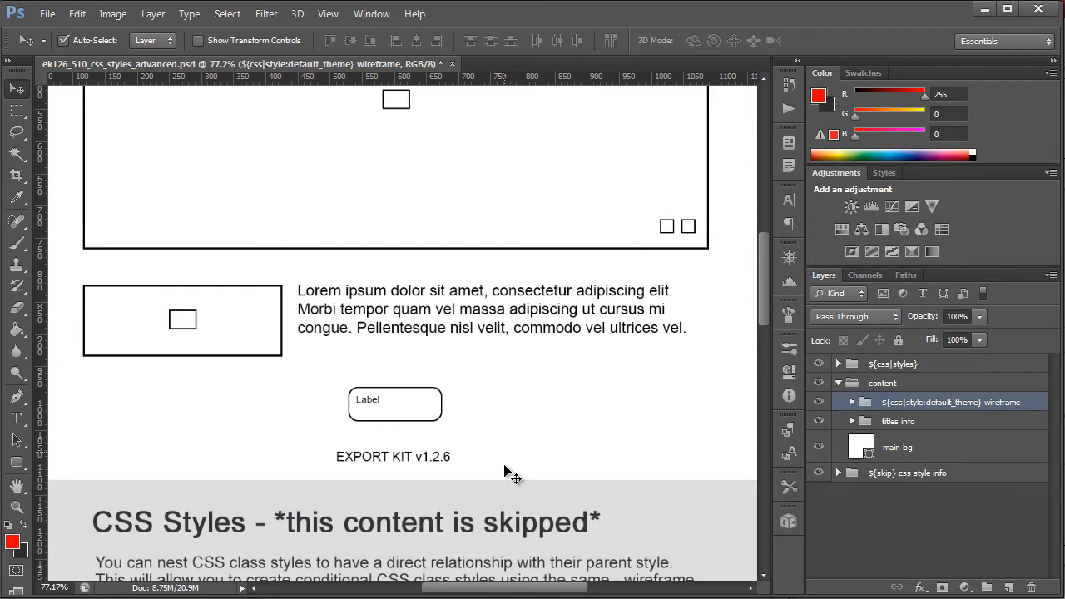
scroll("down", 3)
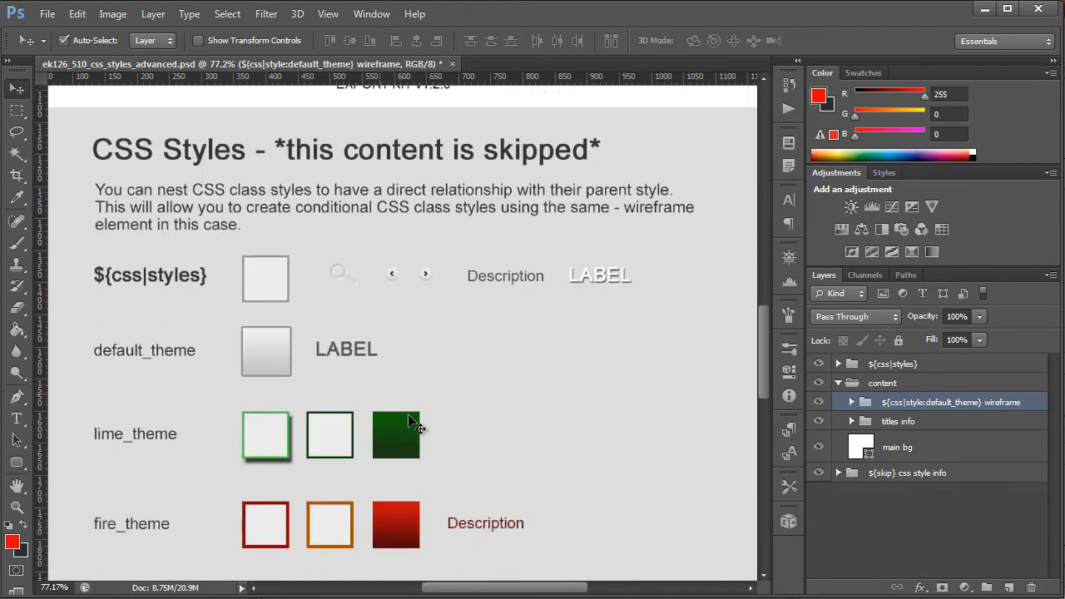
scroll("up", 3)
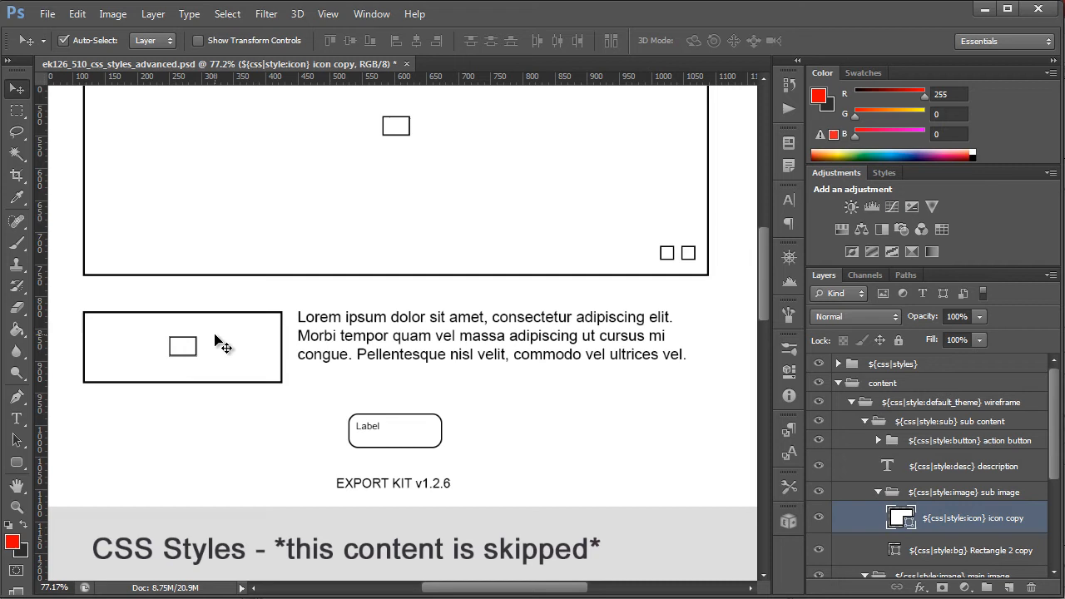
mouse_move(500, 416)
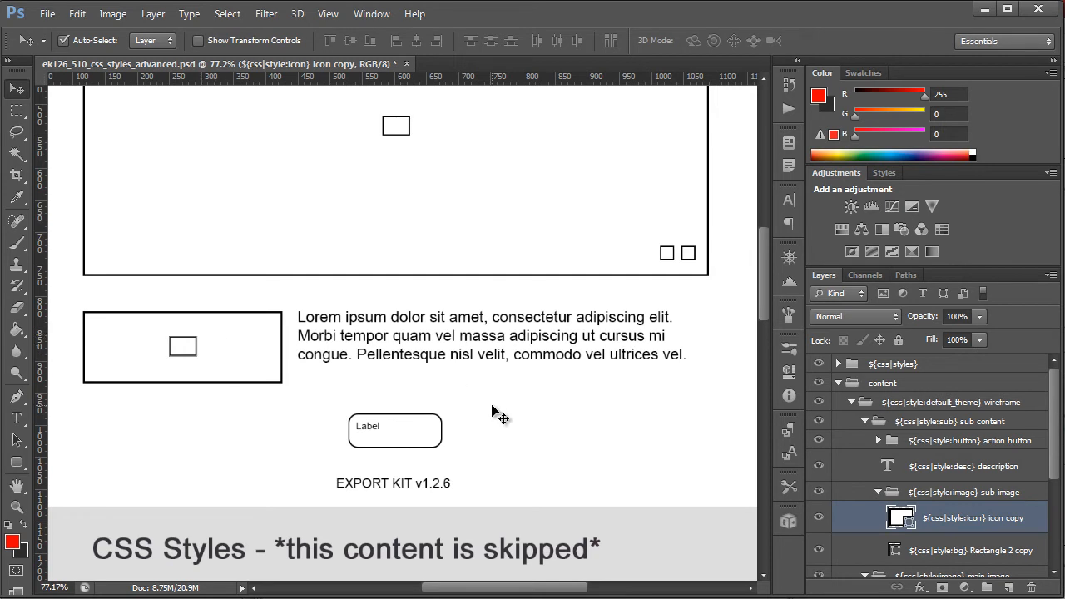
scroll("down", 3)
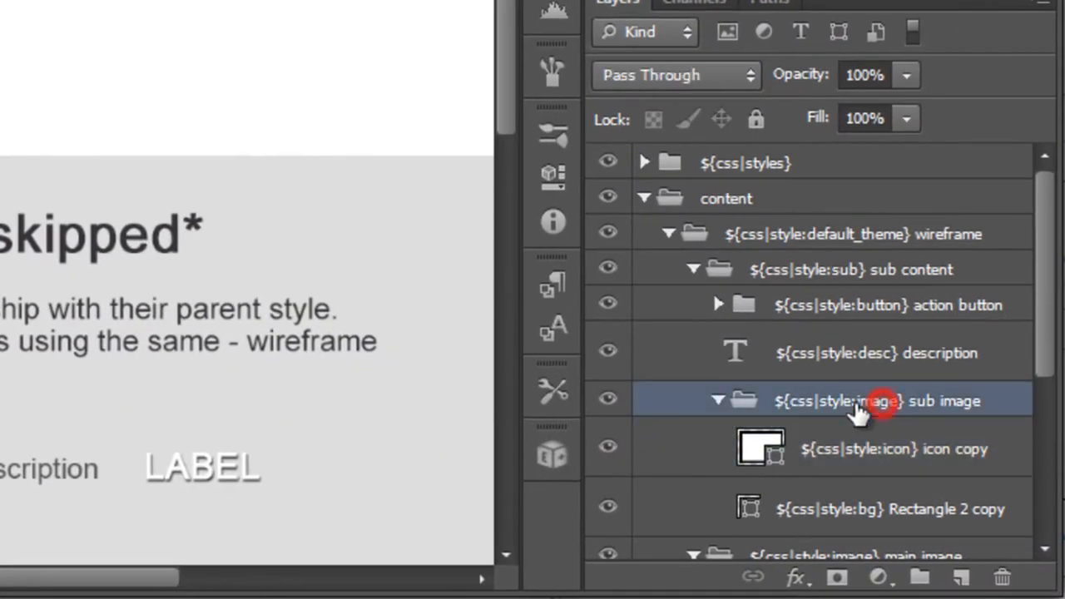
- Review the desc and button layers, then expand the ${skip} css style info group at the list bottom
left_click(876, 352)
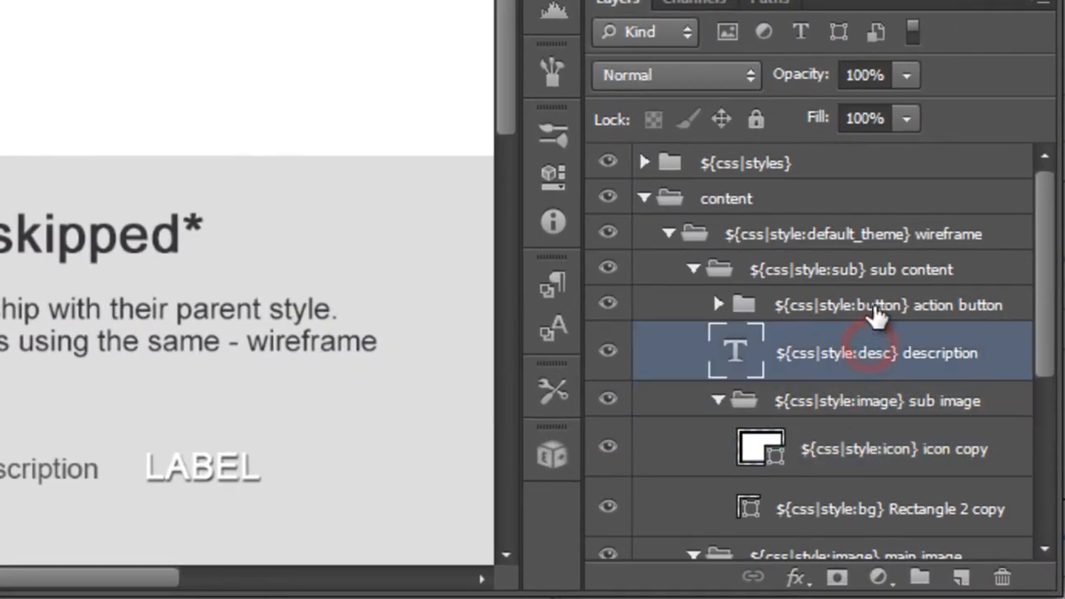
left_click(887, 304)
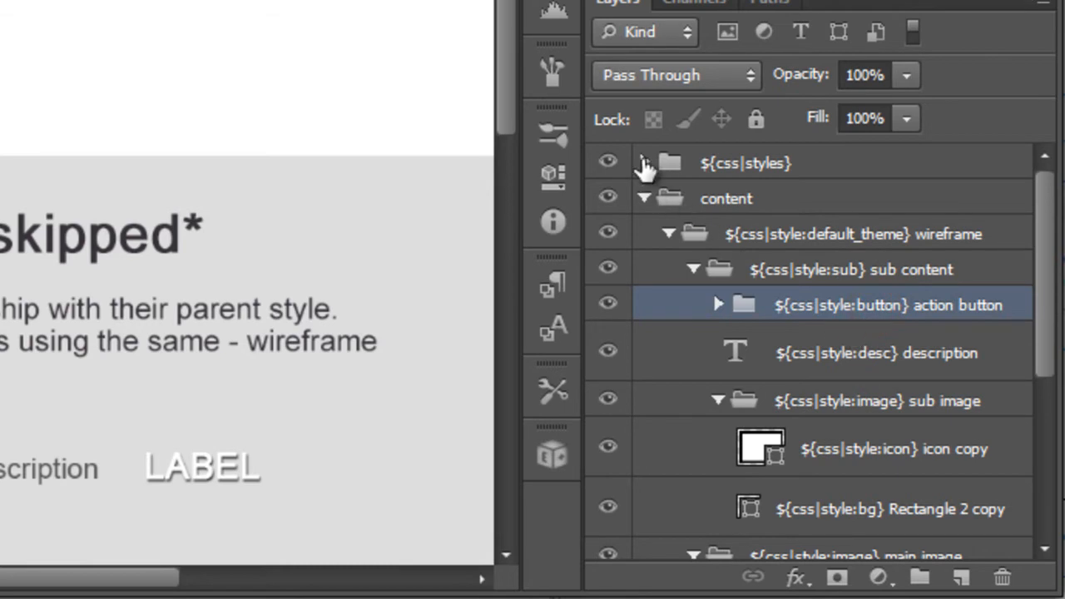
left_click(644, 163)
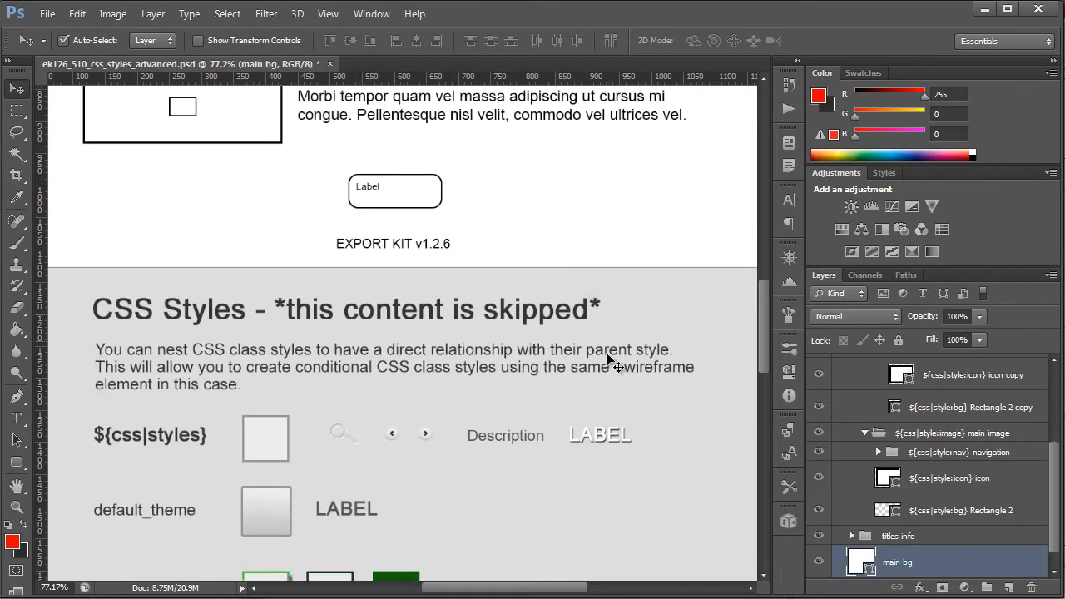
scroll("down", 3)
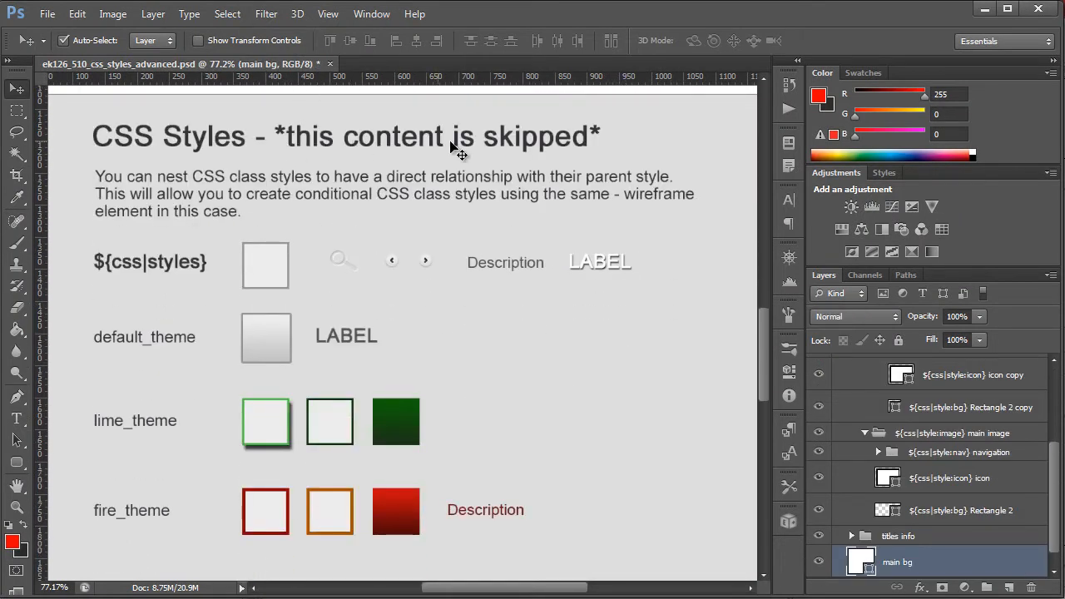
mouse_move(404, 125)
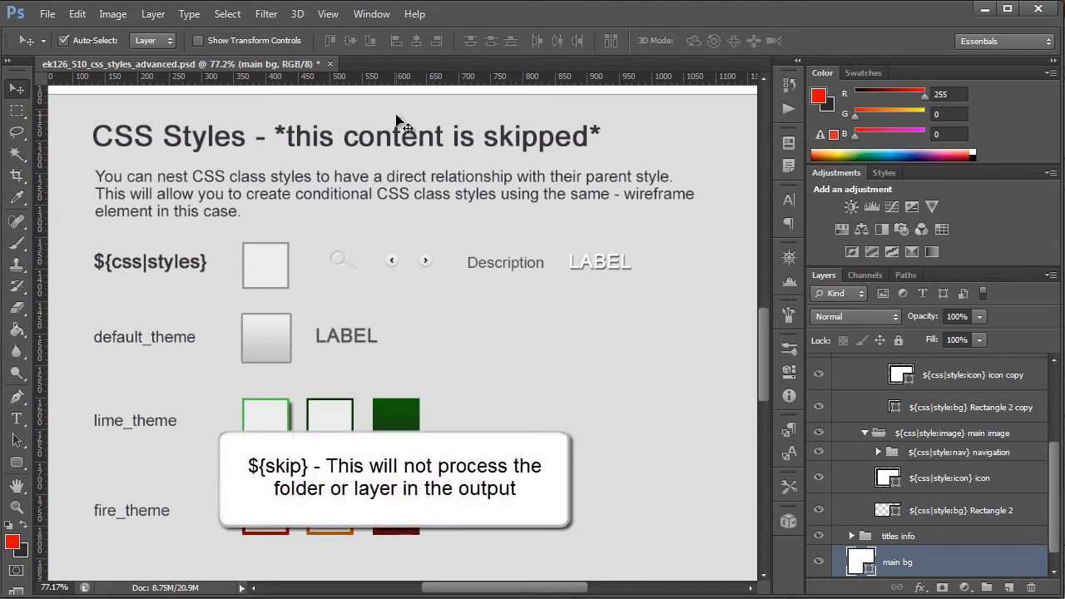
left_click(499, 136)
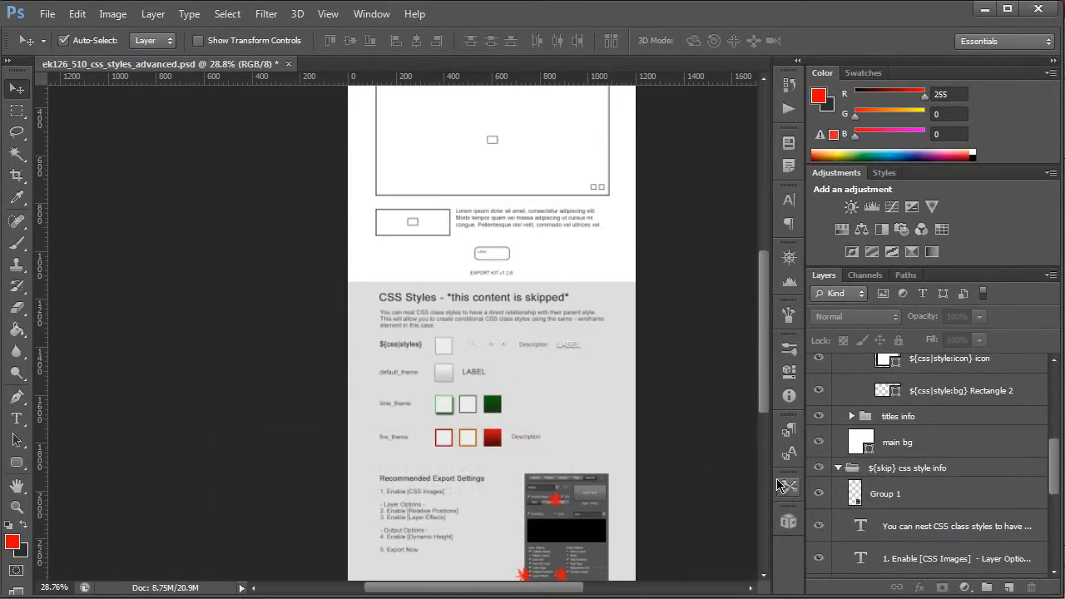
left_click(818, 466)
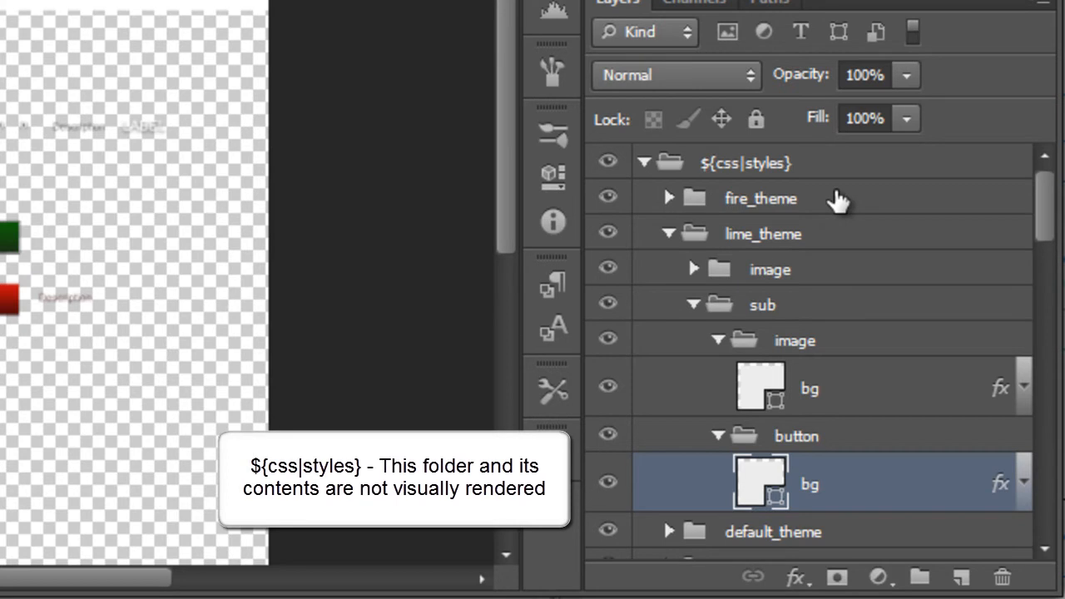
scroll("down", 3)
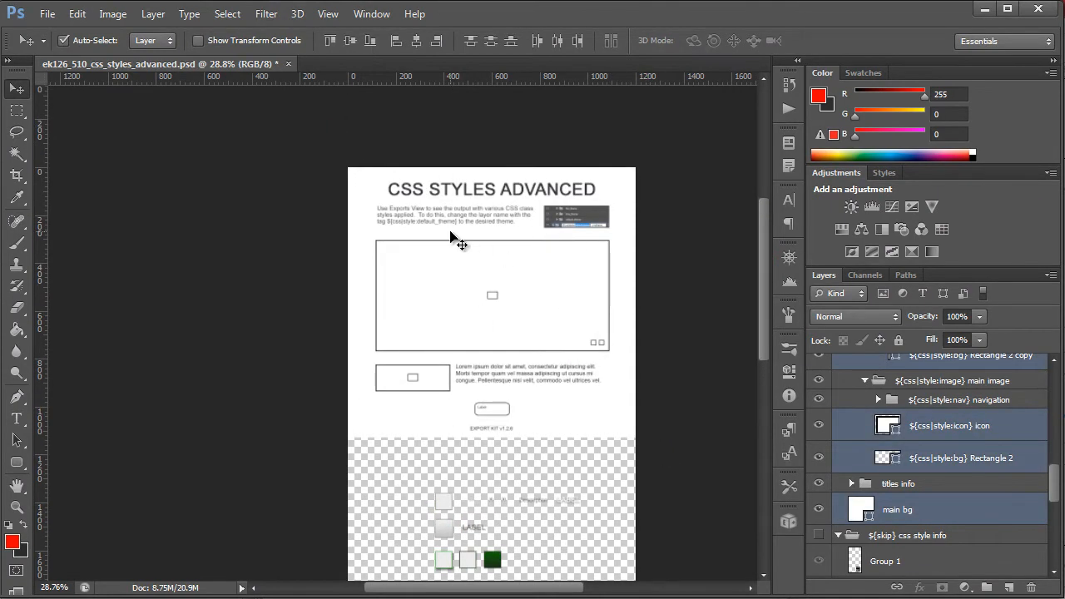
mouse_move(753, 283)
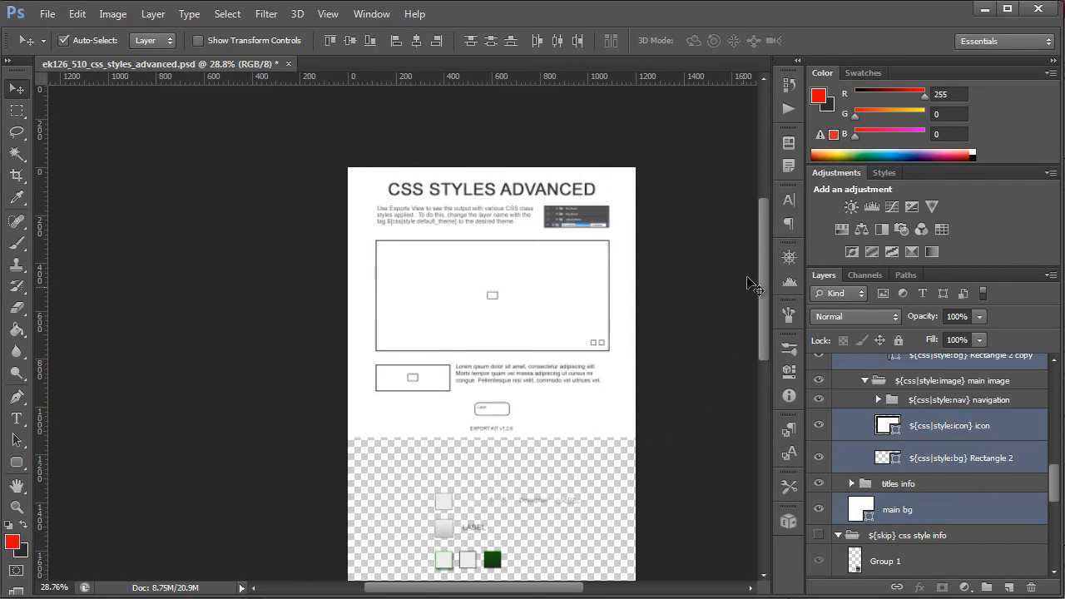
scroll("down", 3)
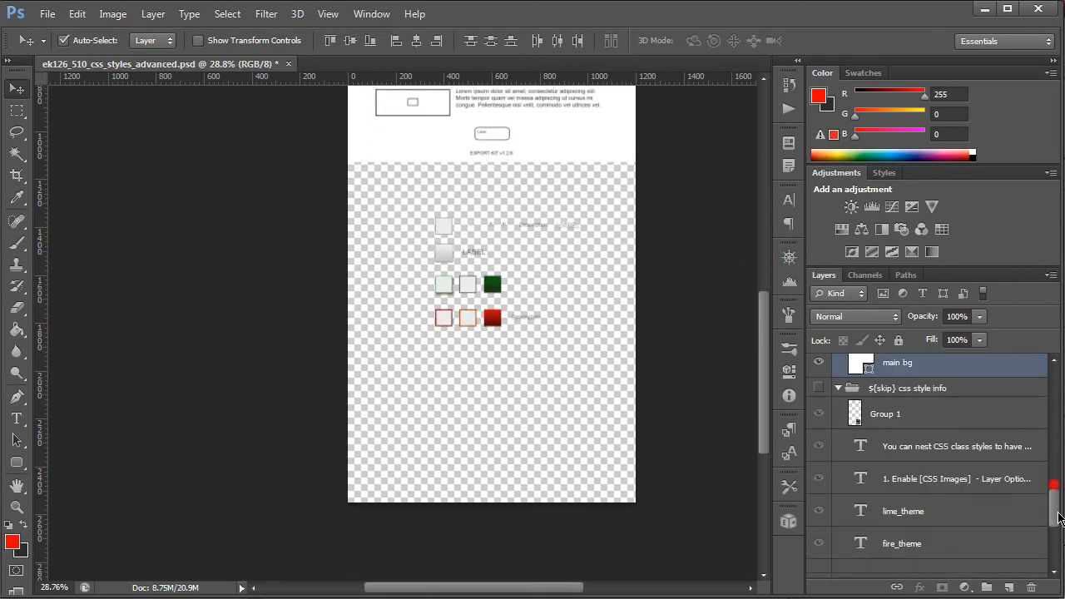
scroll("up", 3)
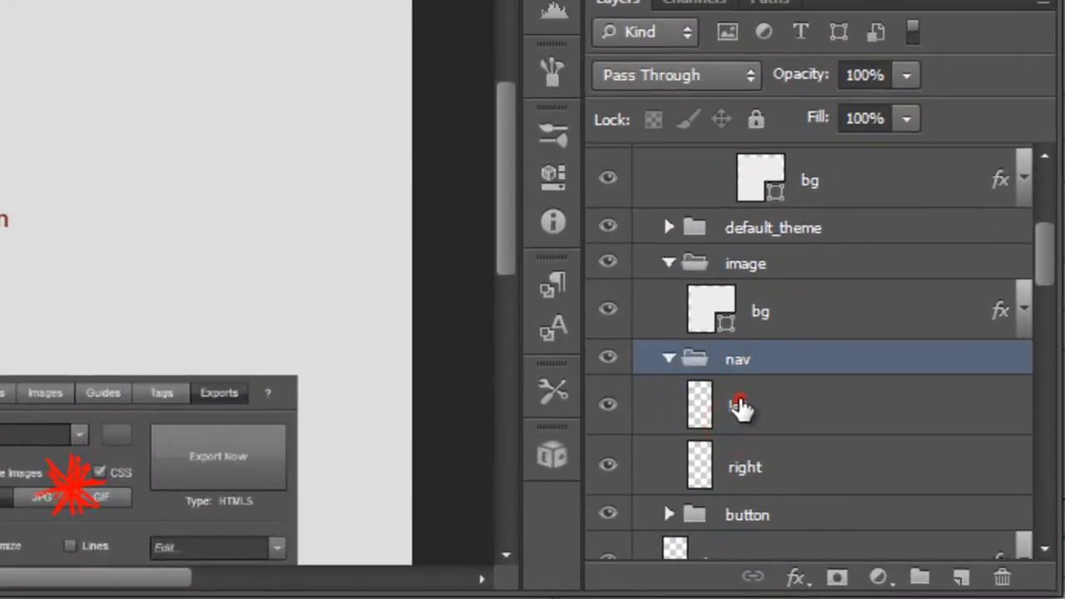
left_click(744, 467)
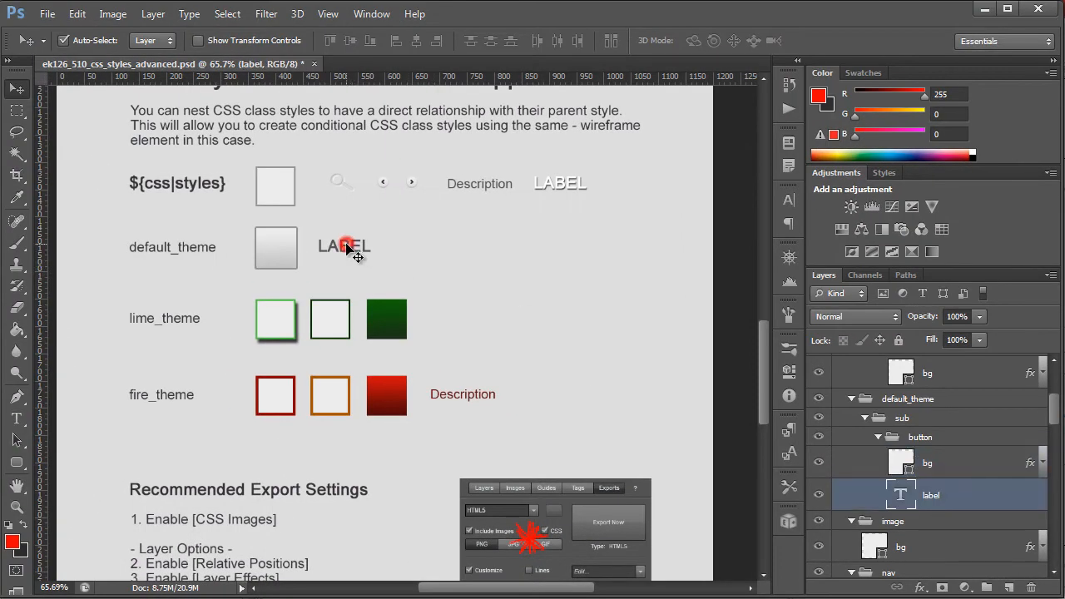
left_click(275, 318)
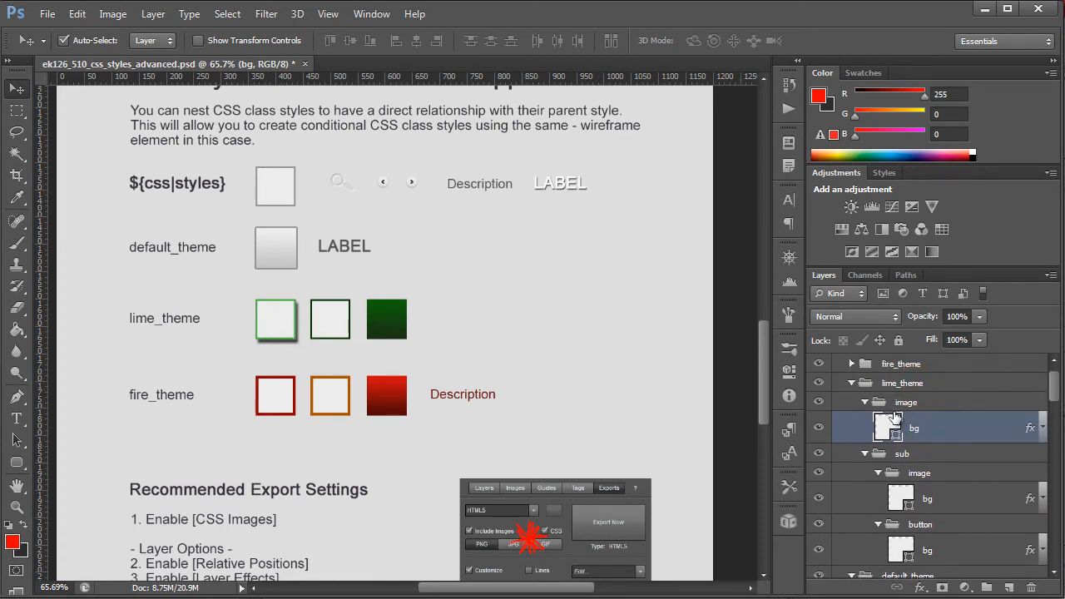
left_click(928, 497)
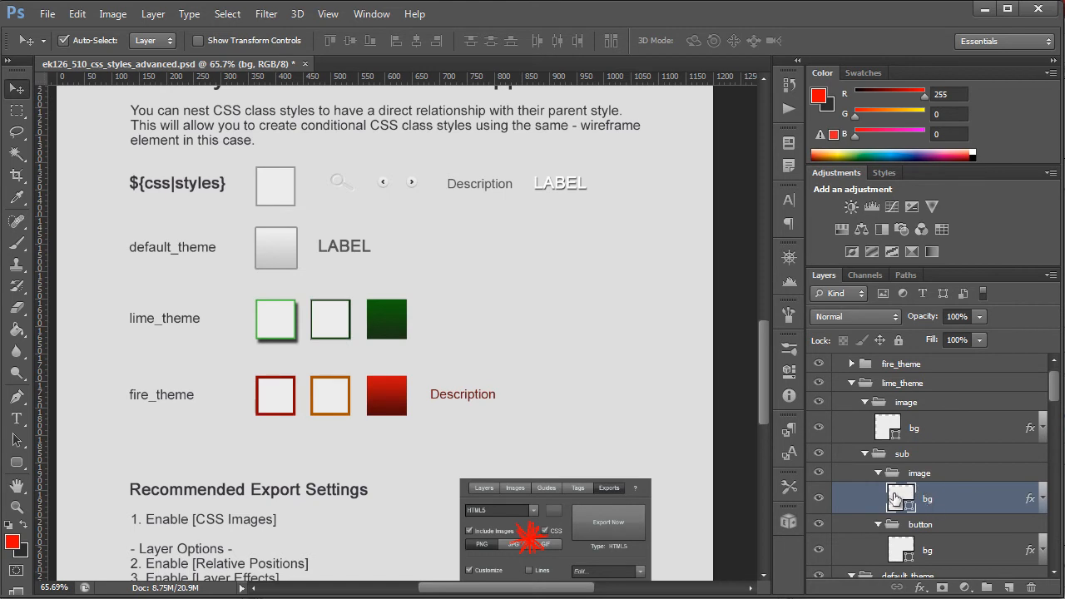
left_click(927, 549)
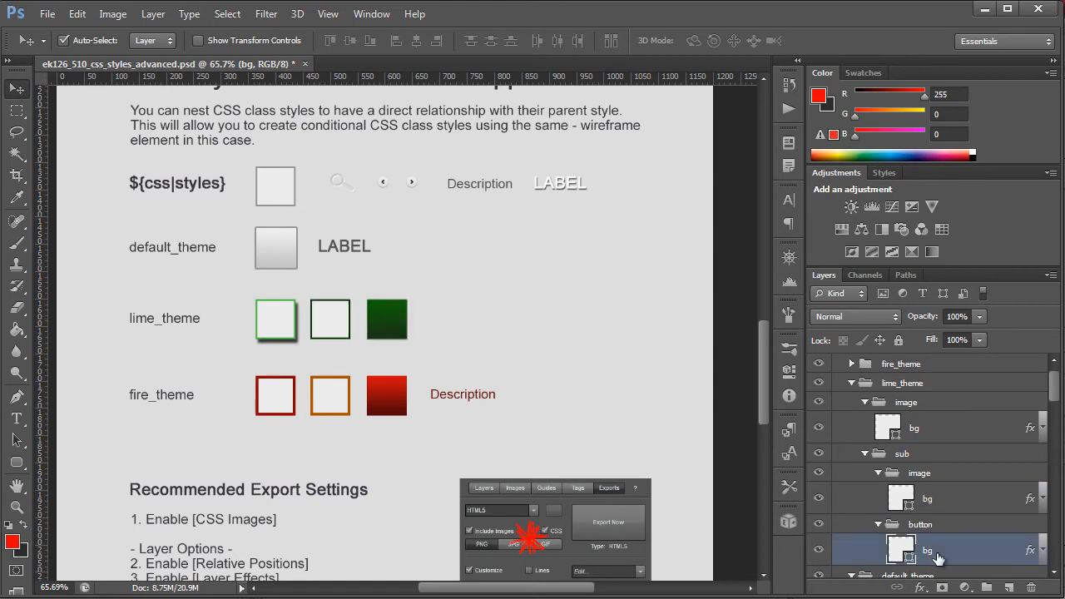
mouse_move(463, 384)
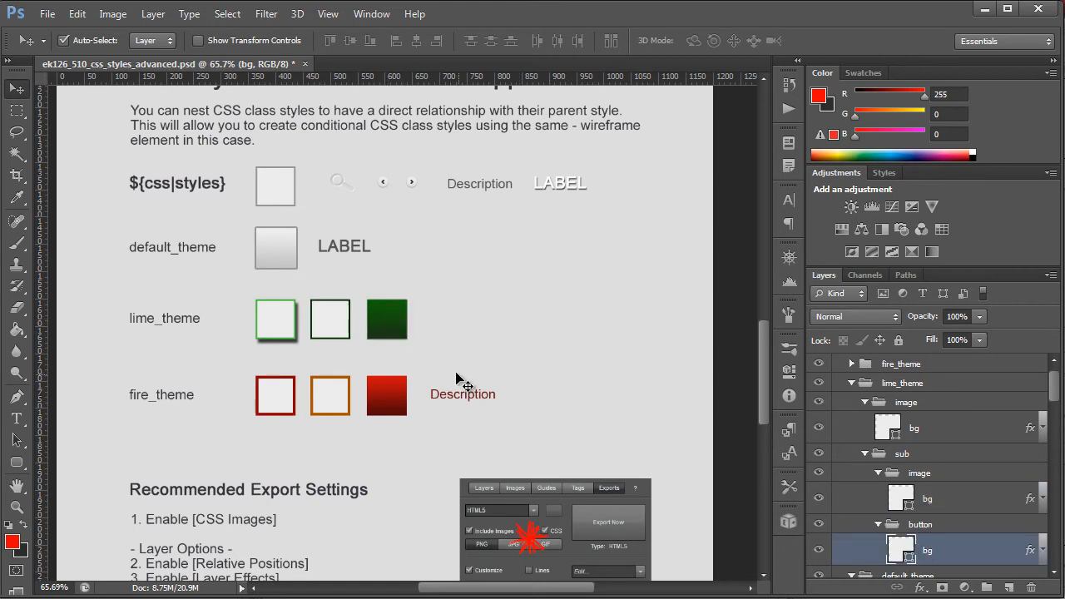
scroll("down", 3)
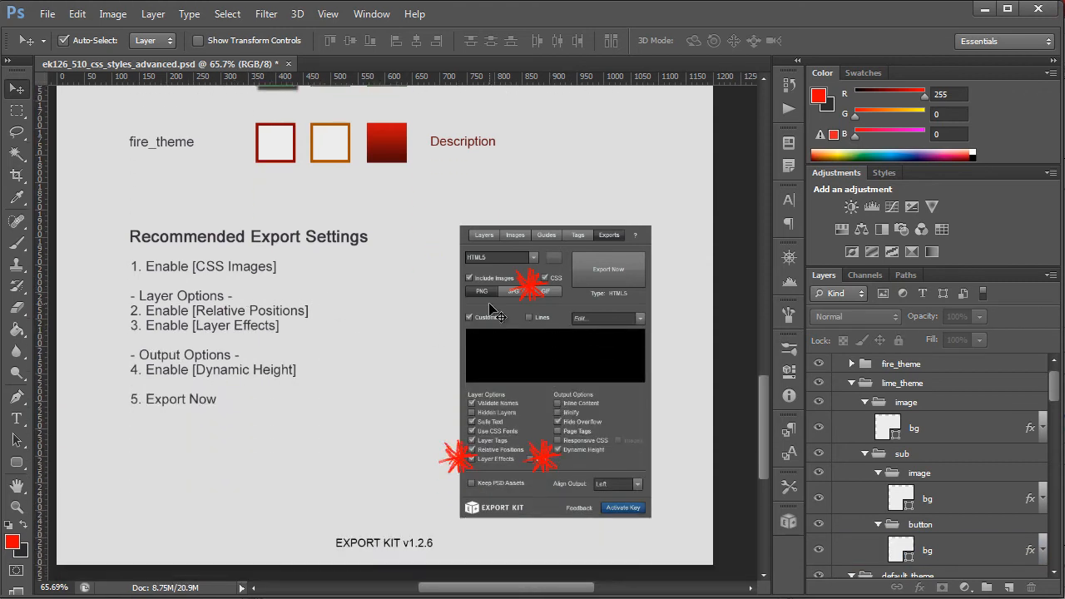
- Launch Export Kit Suite, continue the trial and show the Exports settings
left_click(728, 503)
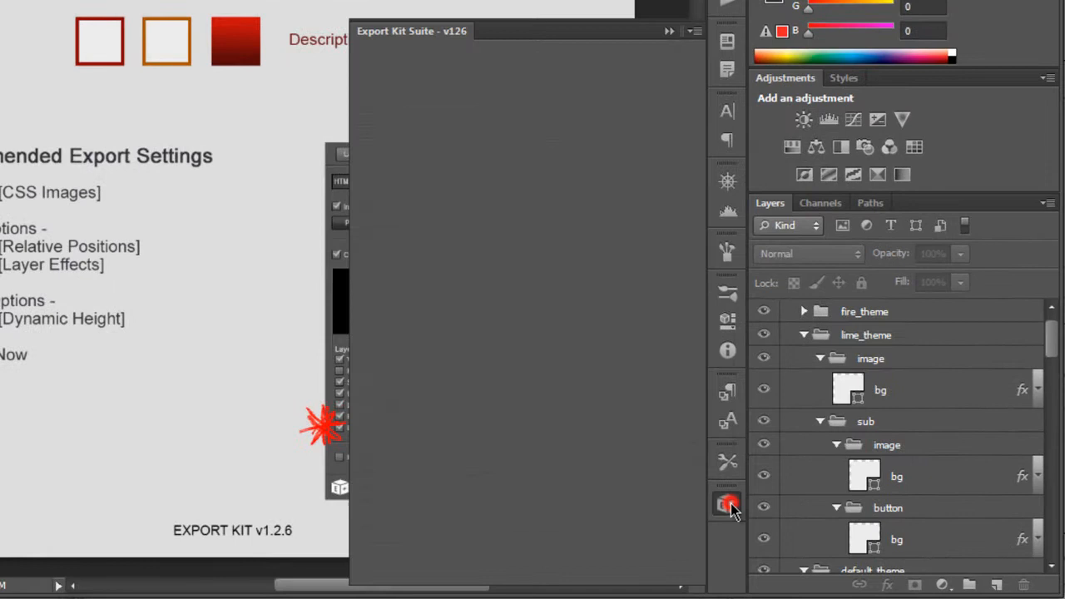
left_click(727, 505)
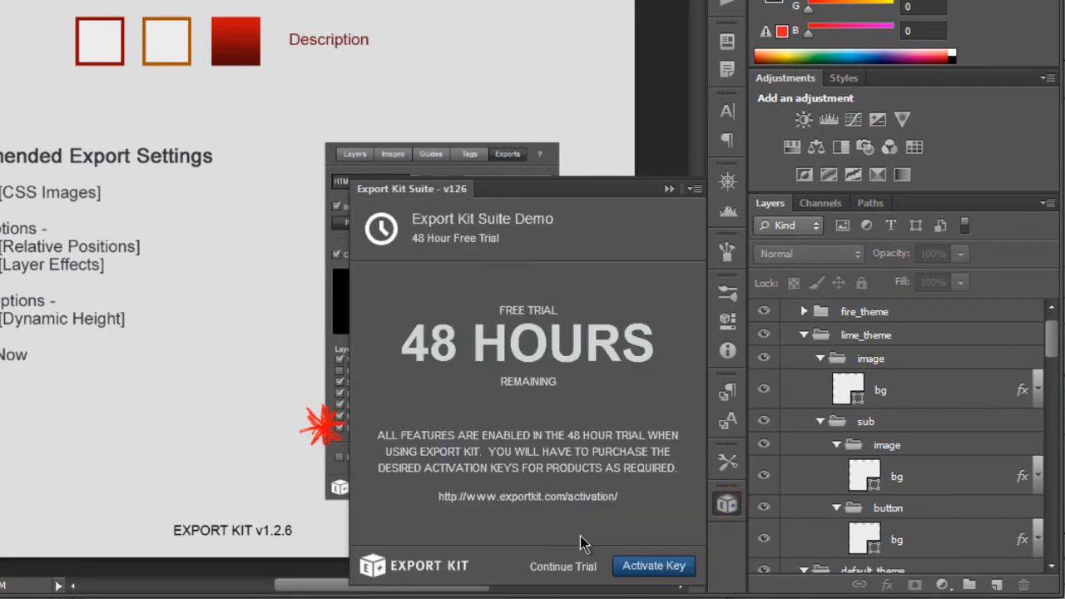
left_click(563, 566)
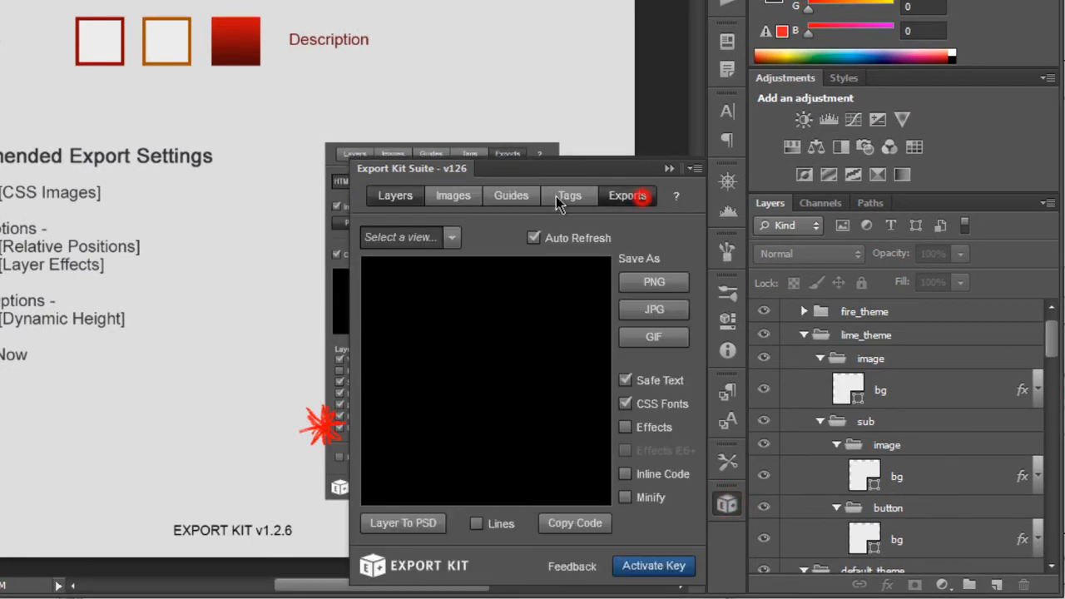
left_click(627, 196)
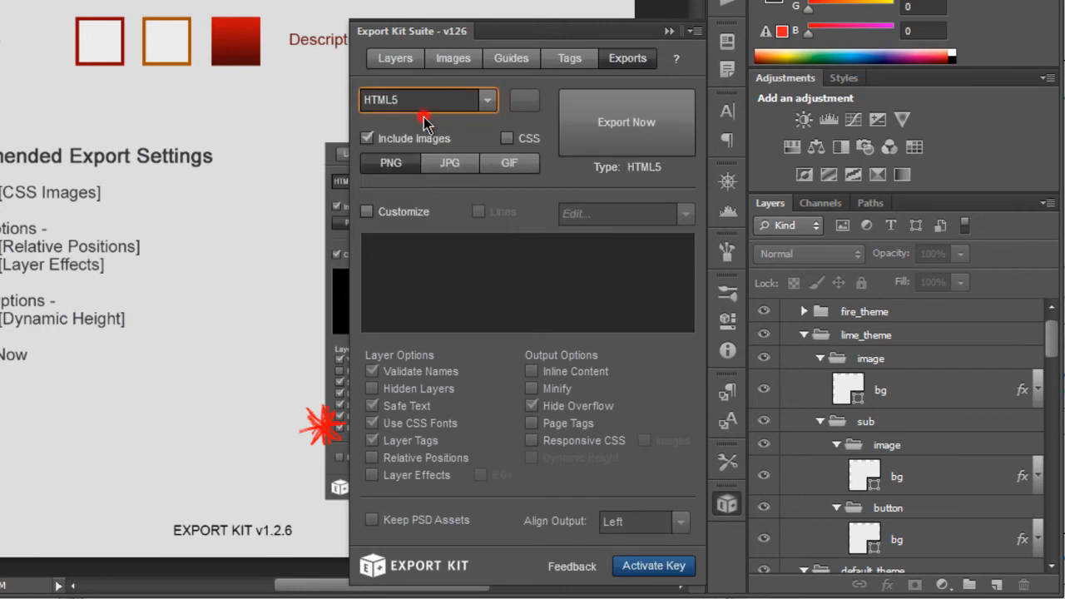
- Choose HTML5 output with CSS, Relative Positions and Layer Effects enabled
left_click(507, 138)
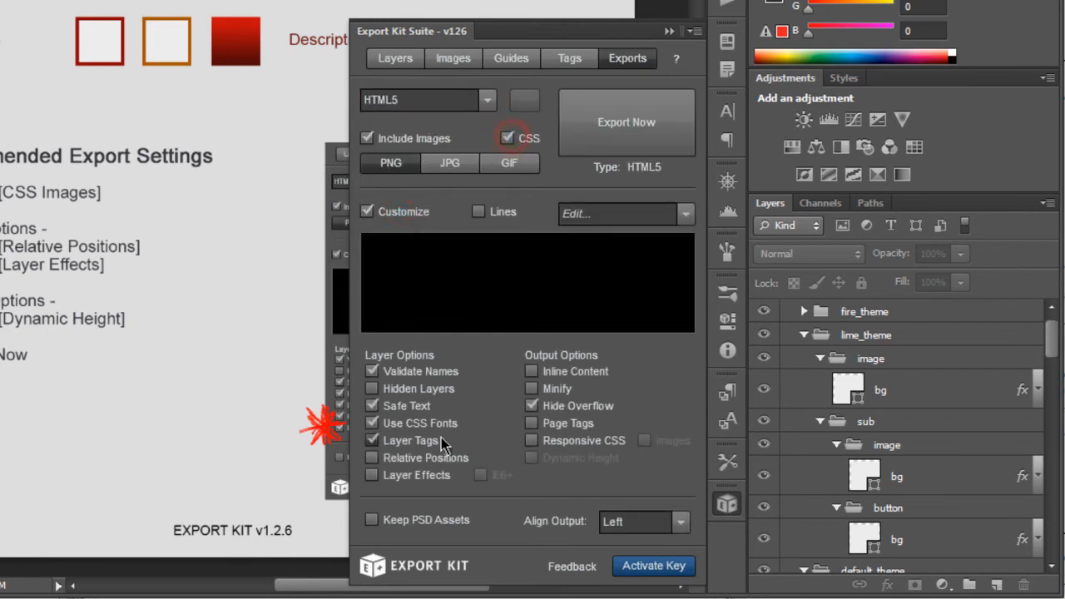
left_click(372, 440)
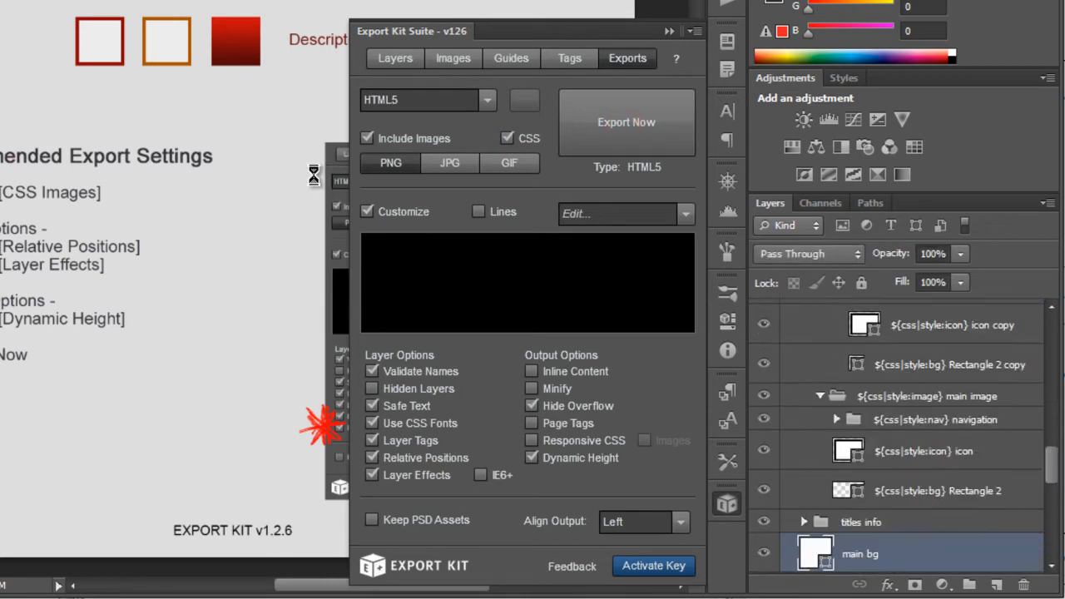
scroll("up", 3)
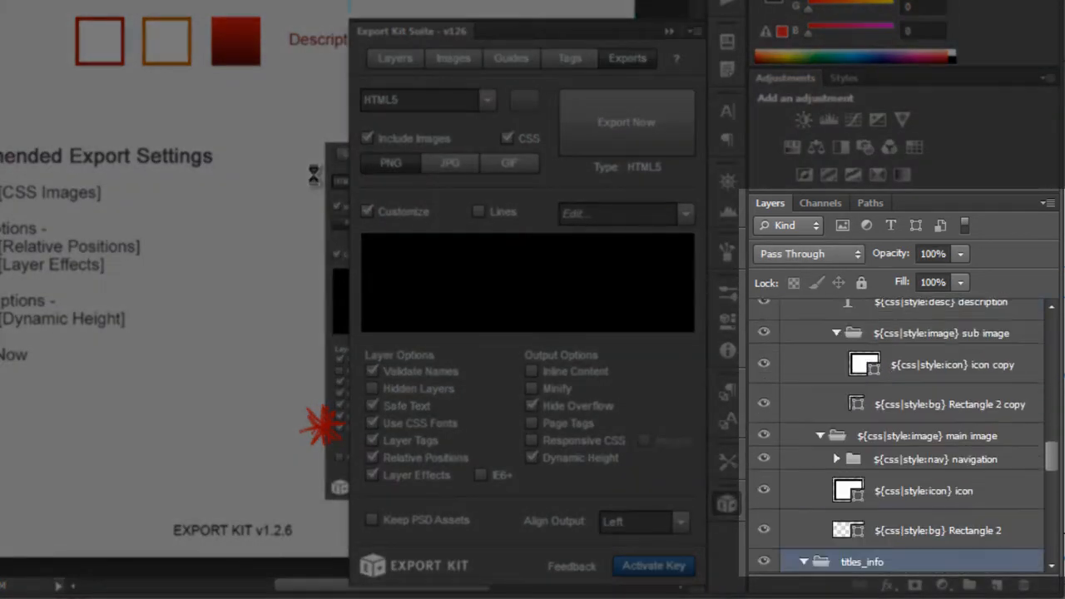
scroll("down", 3)
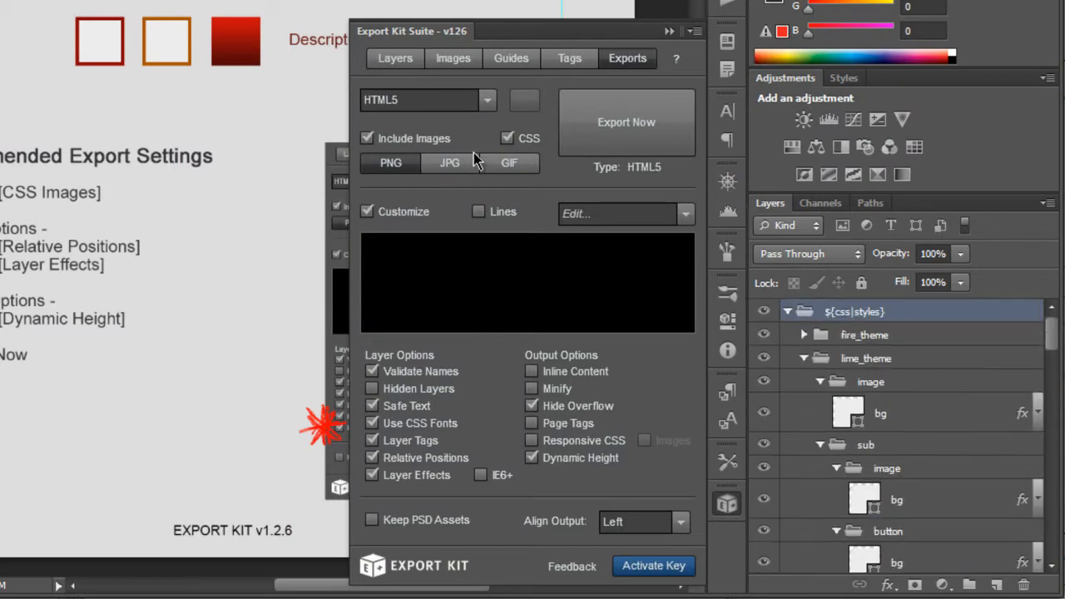
left_click(626, 122)
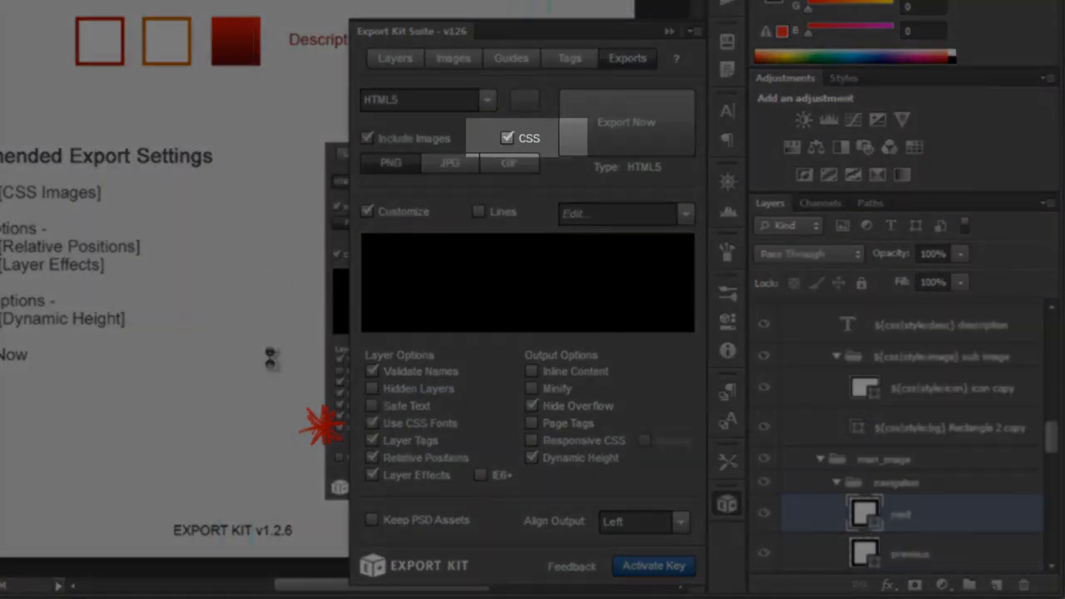
scroll("up", 3)
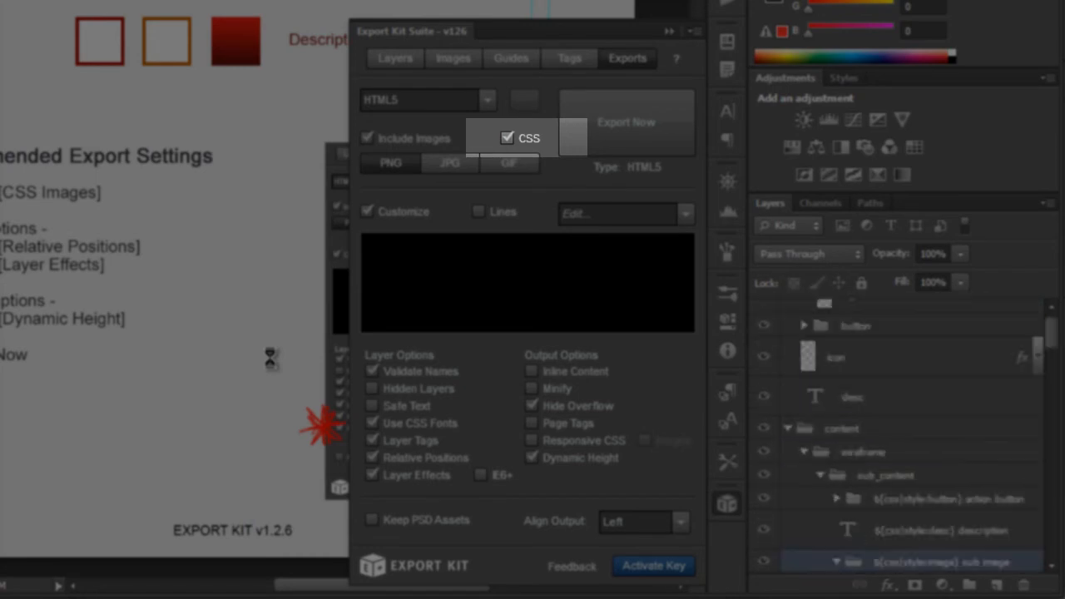
scroll("down", 3)
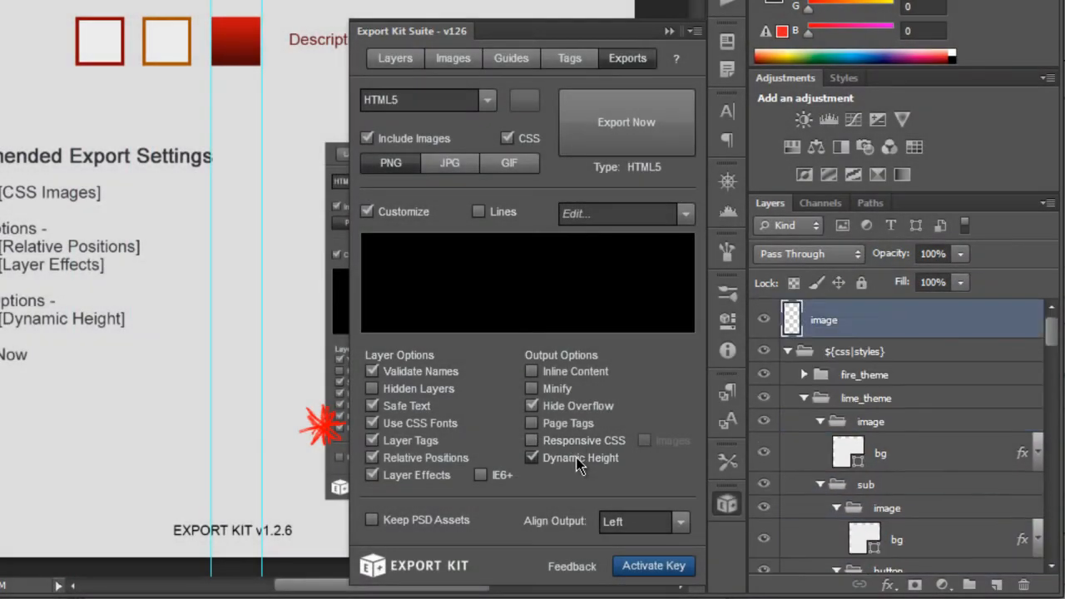
- Enable Dynamic Height and run the HTML5 export with Export Now
left_click(880, 414)
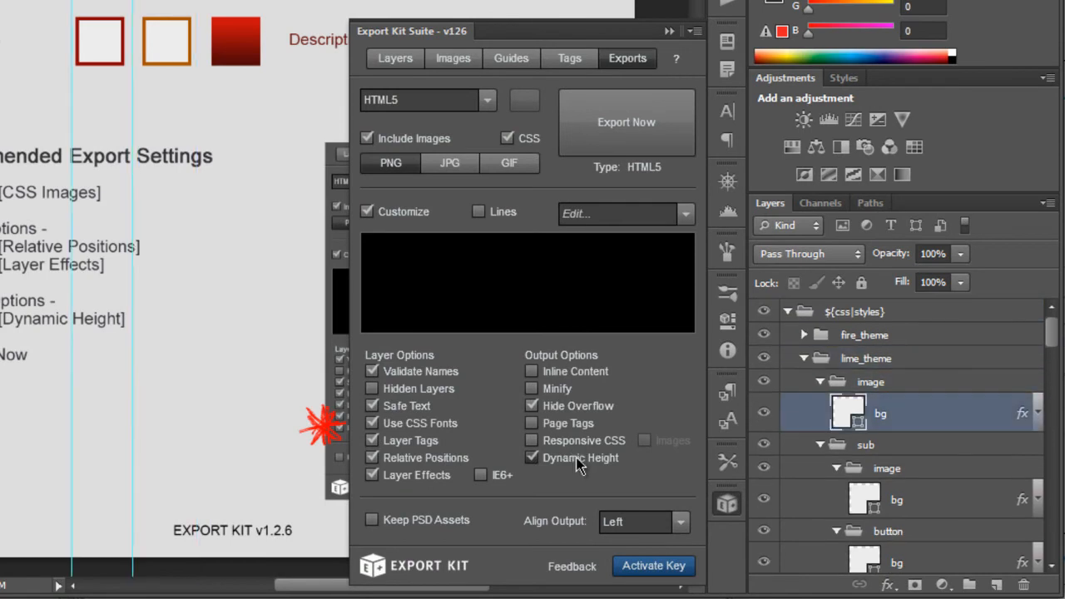
left_click(864, 335)
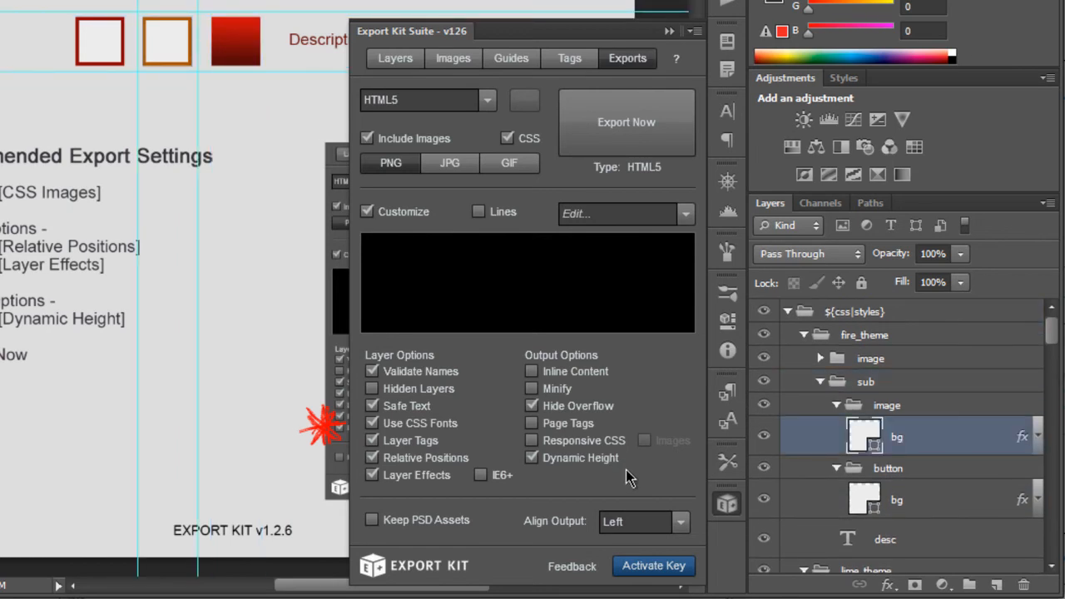
left_click(626, 123)
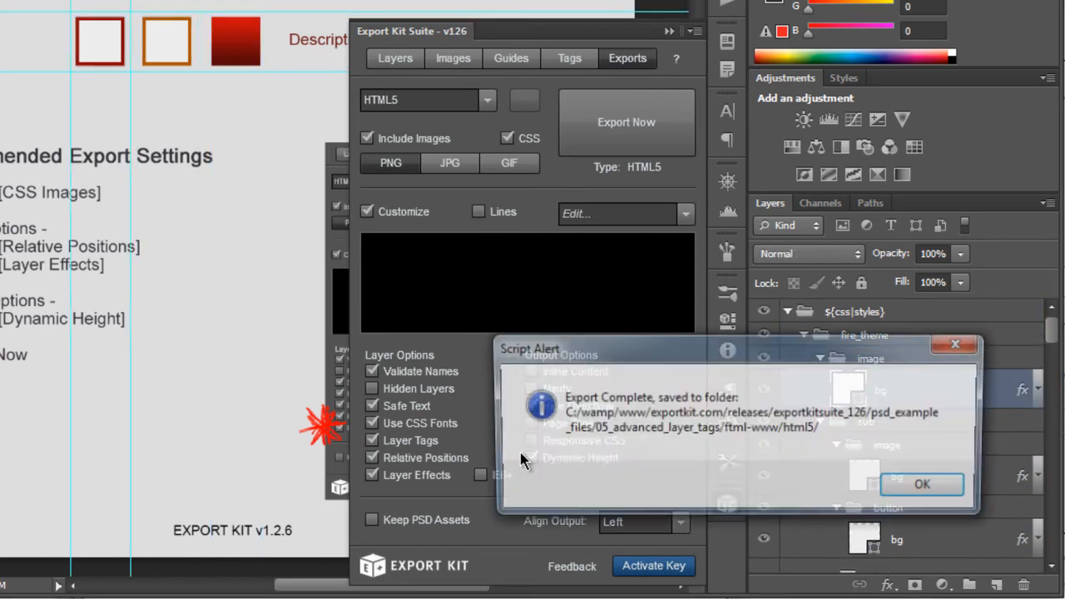
- Dismiss the export-complete Script Alert with OK
left_click(921, 484)
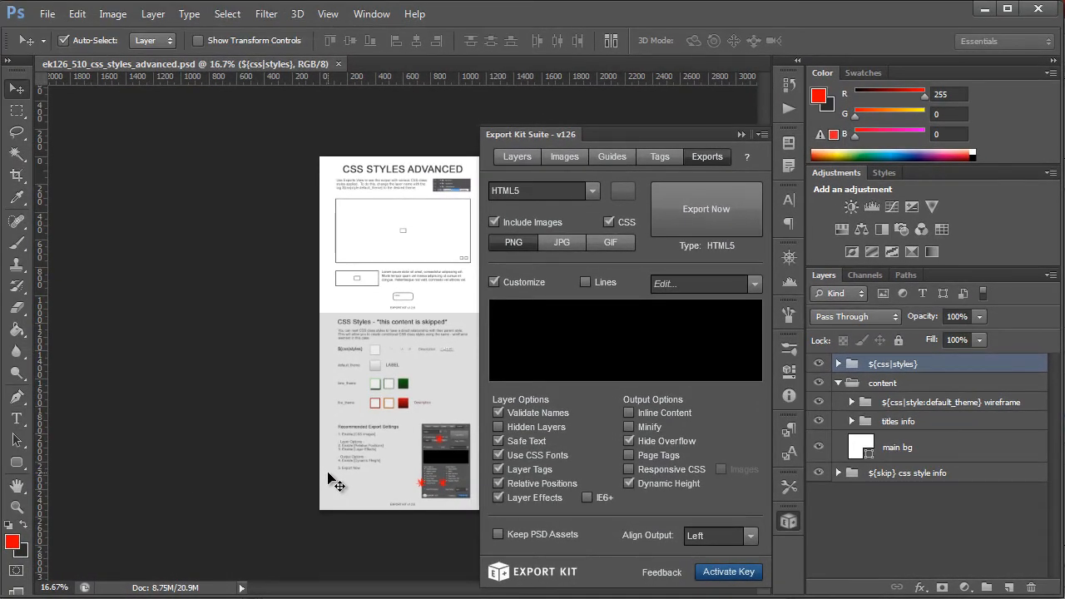
mouse_move(283, 456)
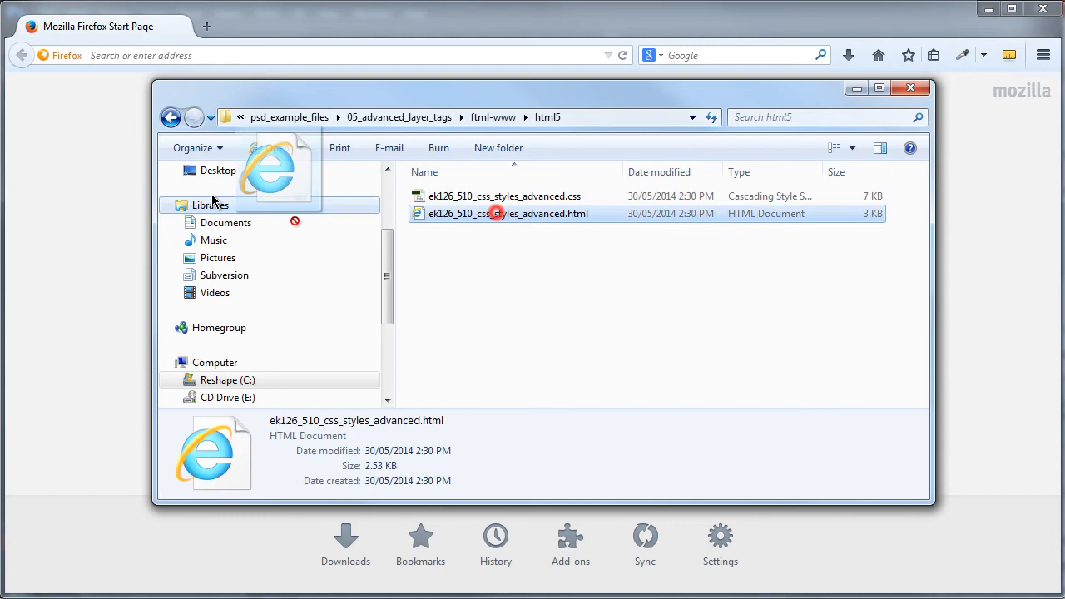
- View the exported HTML page in Firefox and inspect the default_theme wireframe div with F12
double_click(512, 214)
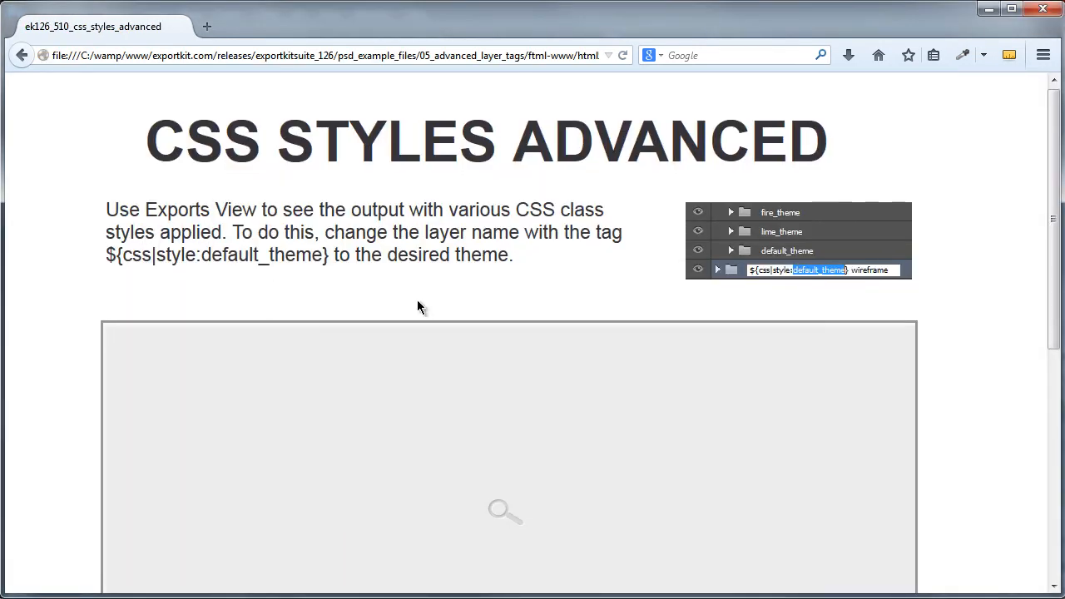
scroll("down", 3)
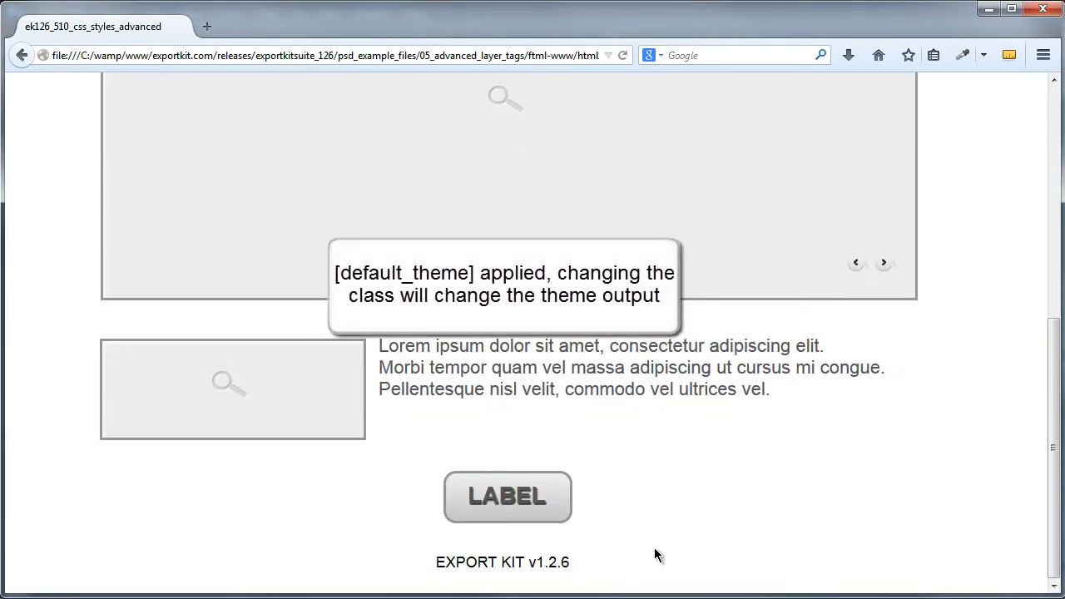
mouse_move(564, 425)
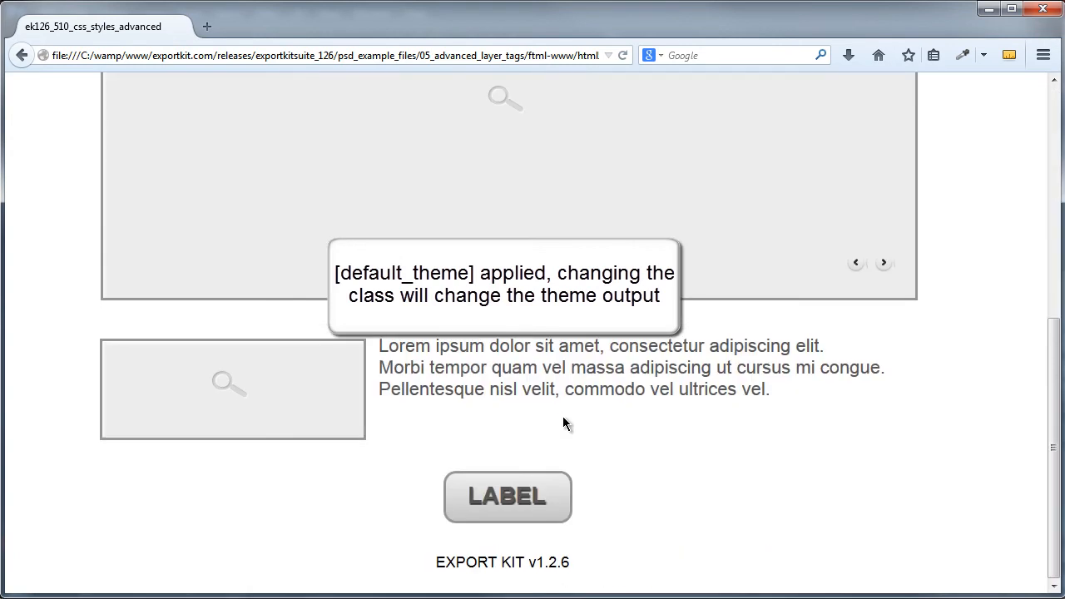
mouse_move(566, 424)
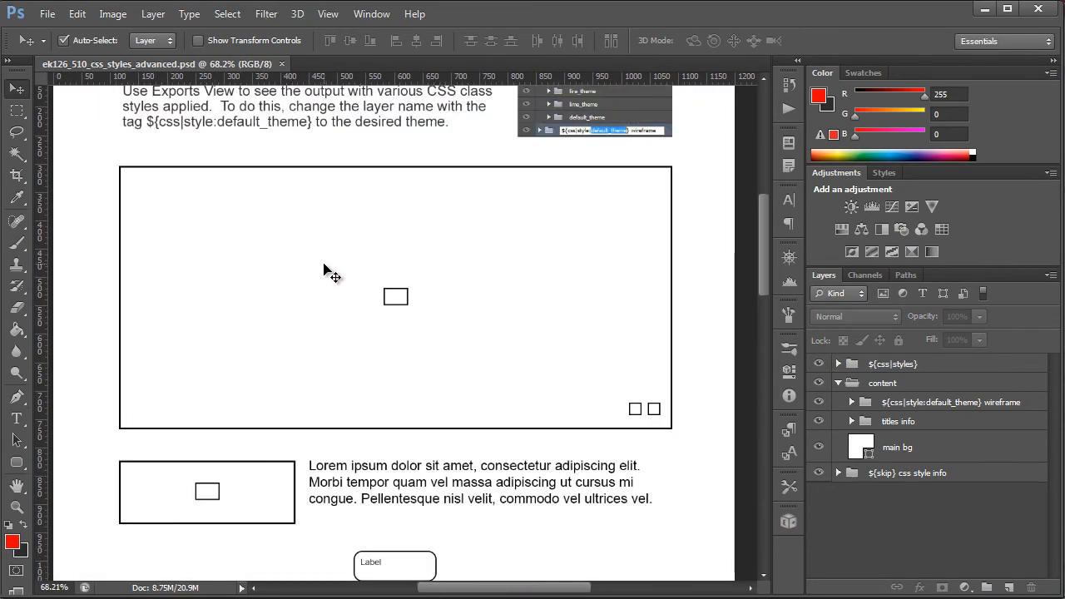
left_click(206, 491)
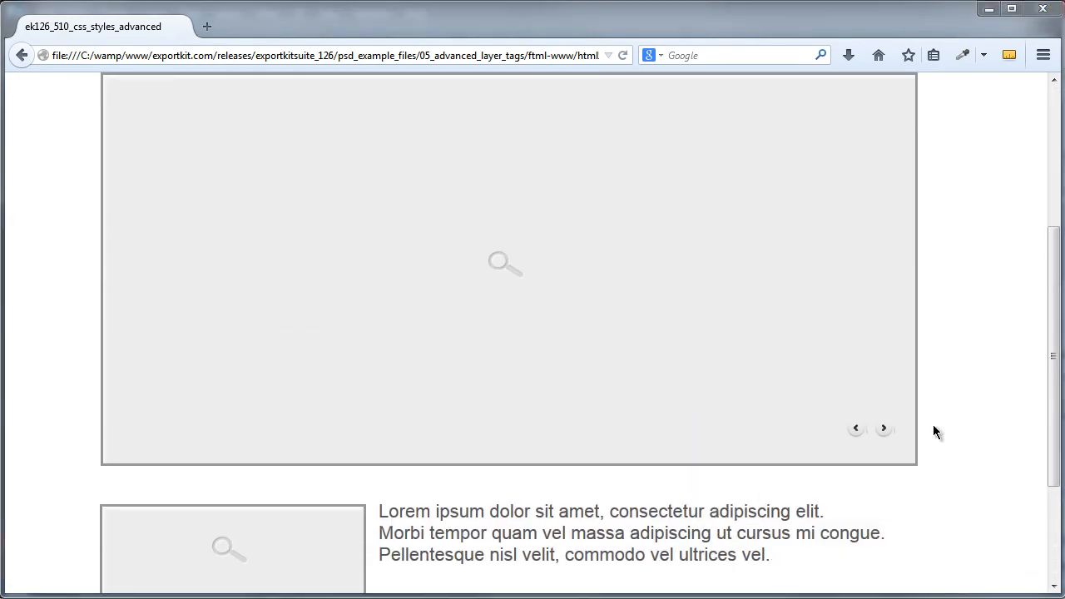
key("F12")
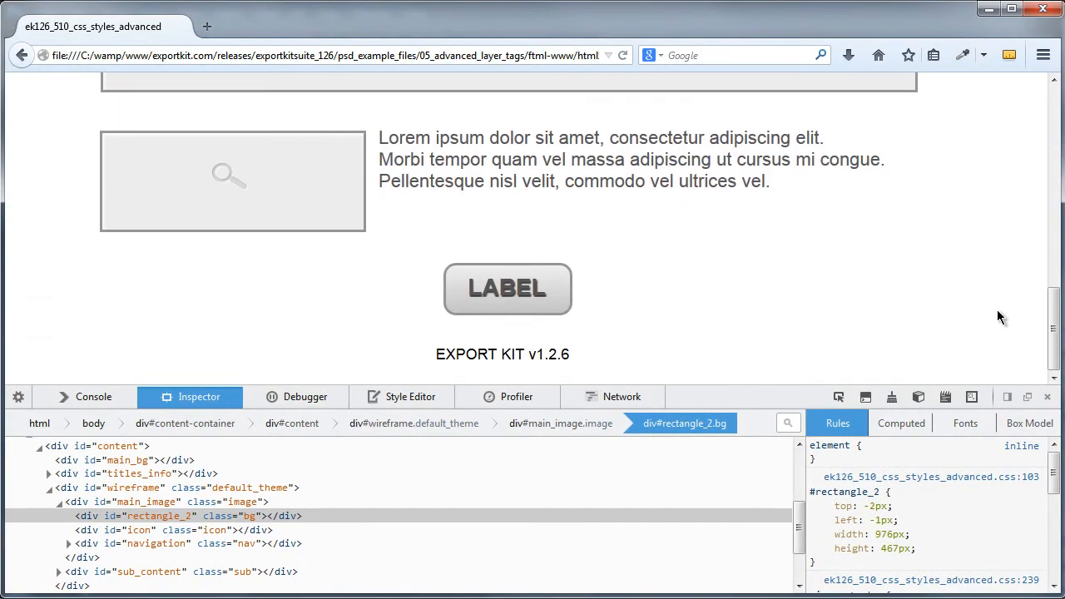
- Change the wireframe div's class to lime_theme, review the green borders, and return to Photoshop
scroll("up", 3)
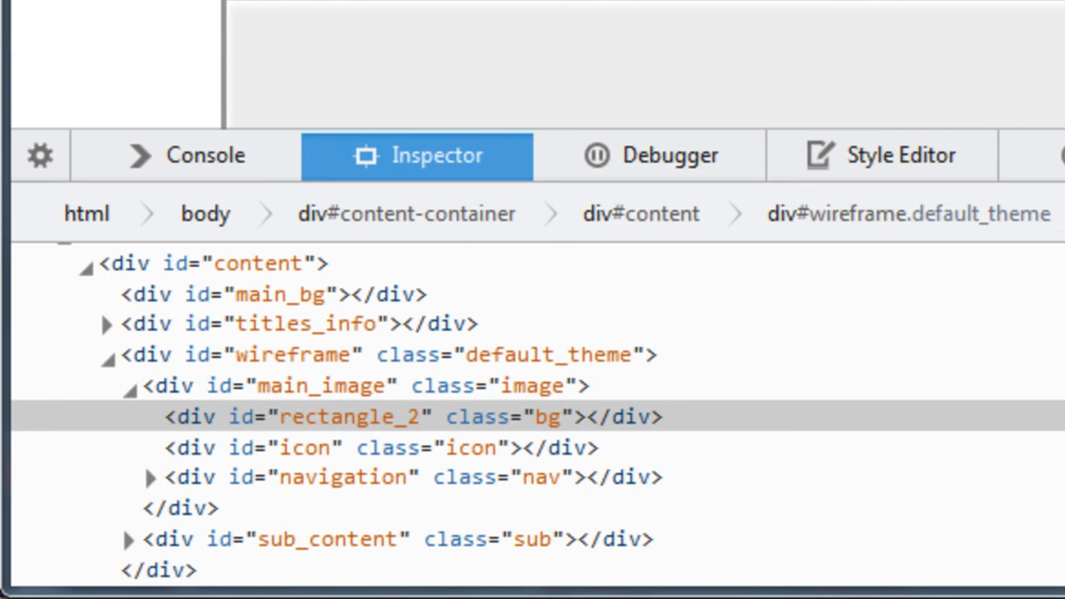
double_click(550, 357)
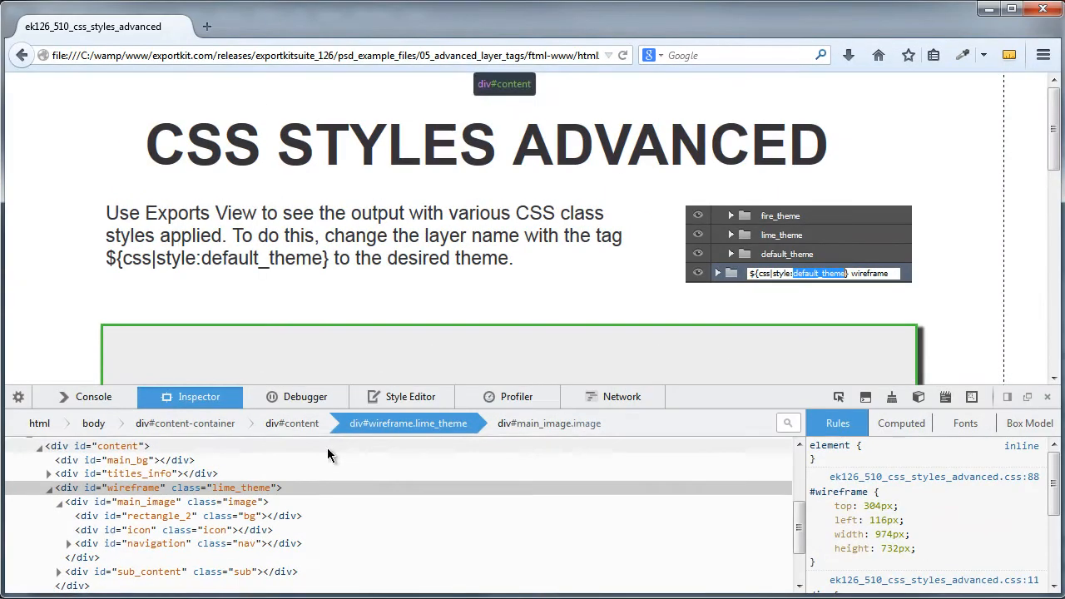
scroll("down", 3)
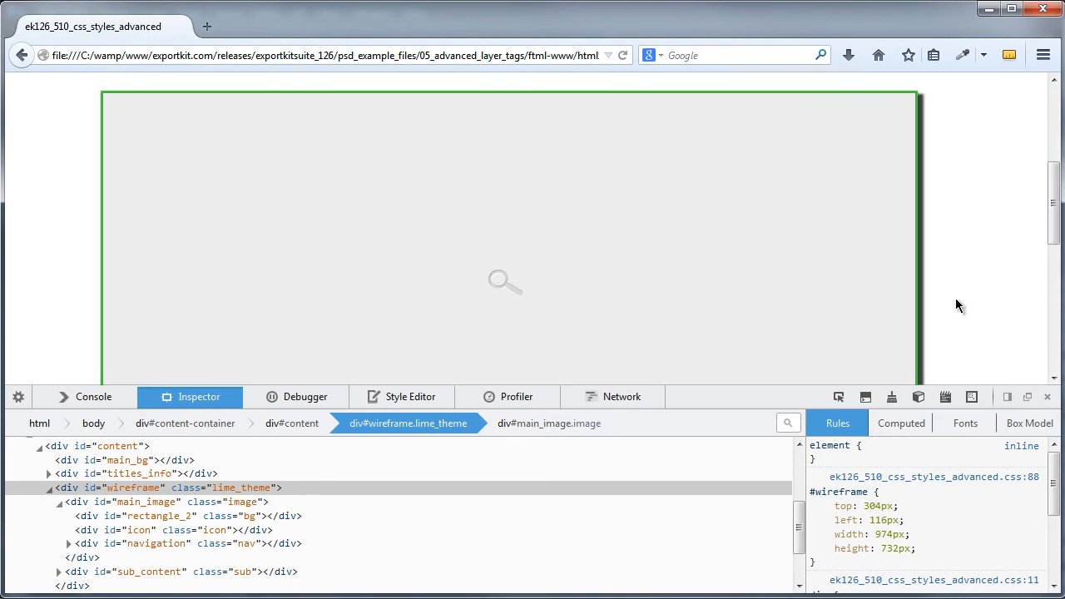
scroll("down", 3)
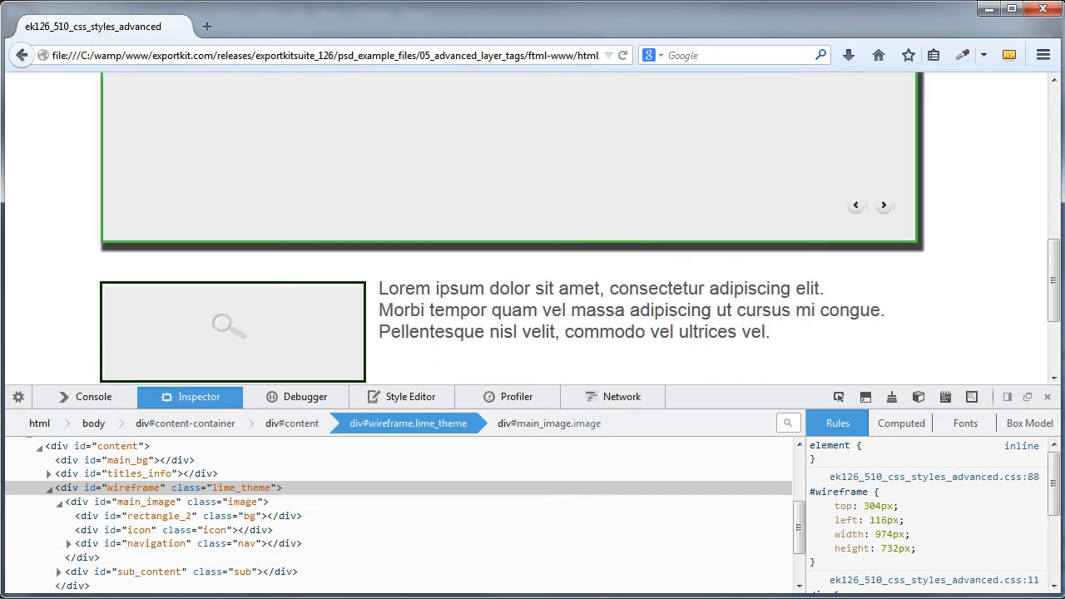
key("alt+tab")
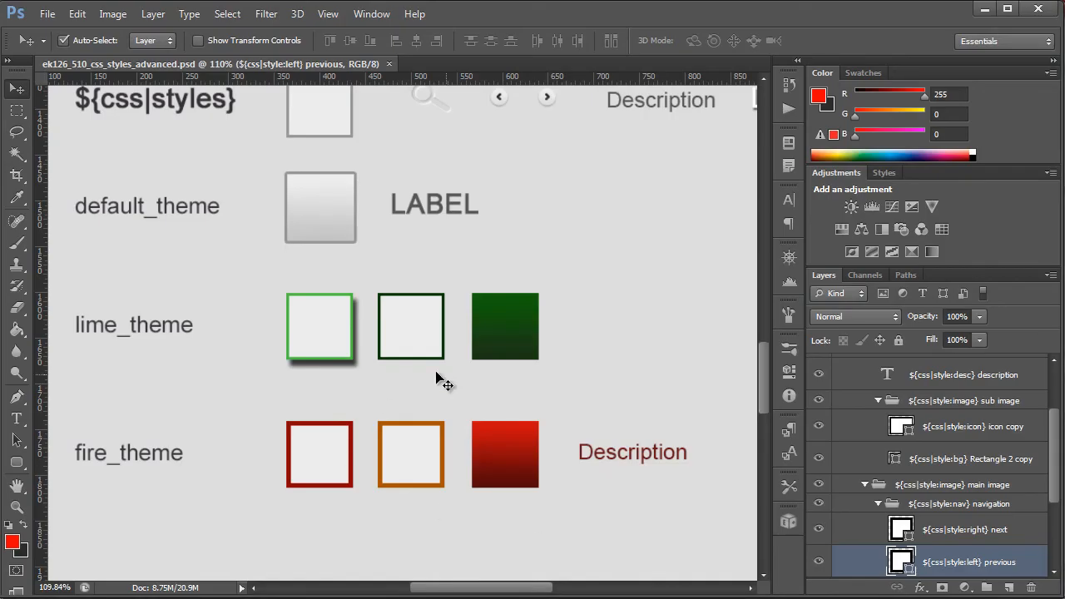
mouse_move(300, 369)
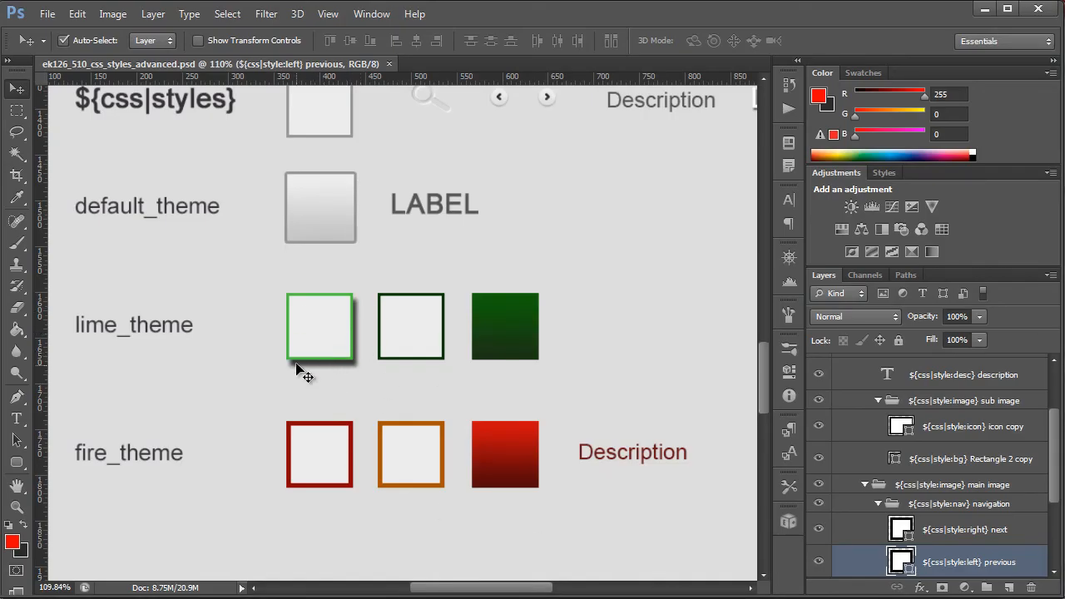
mouse_move(410, 332)
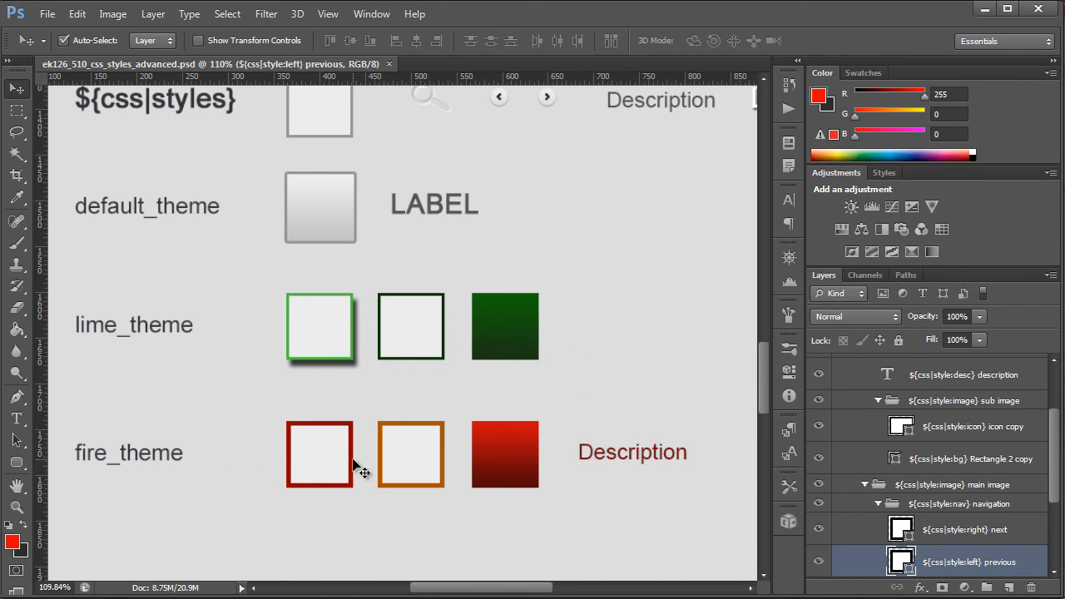
mouse_move(597, 481)
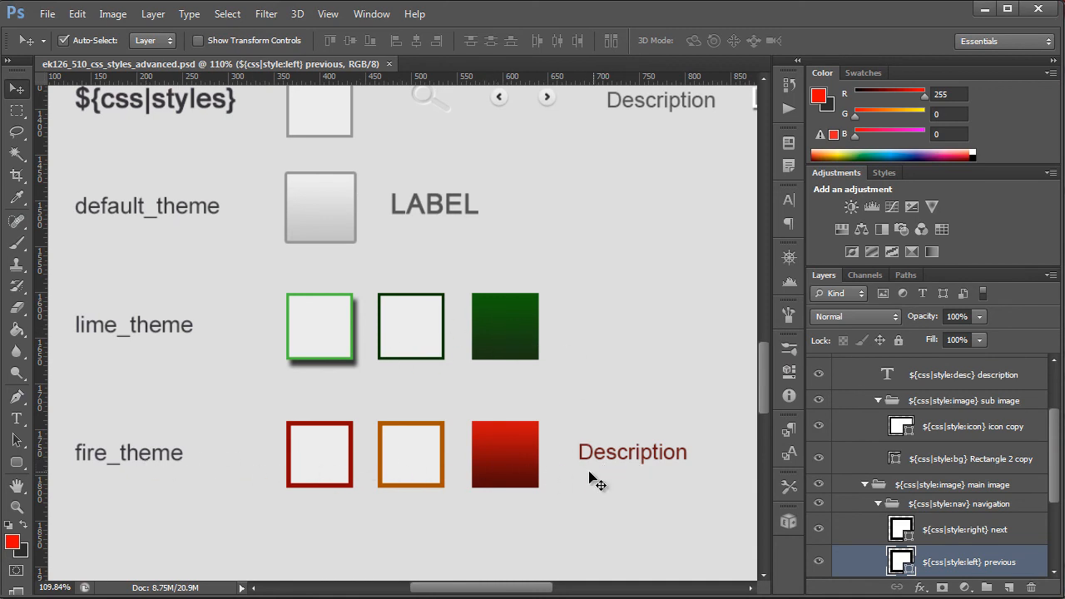
scroll("down", 3)
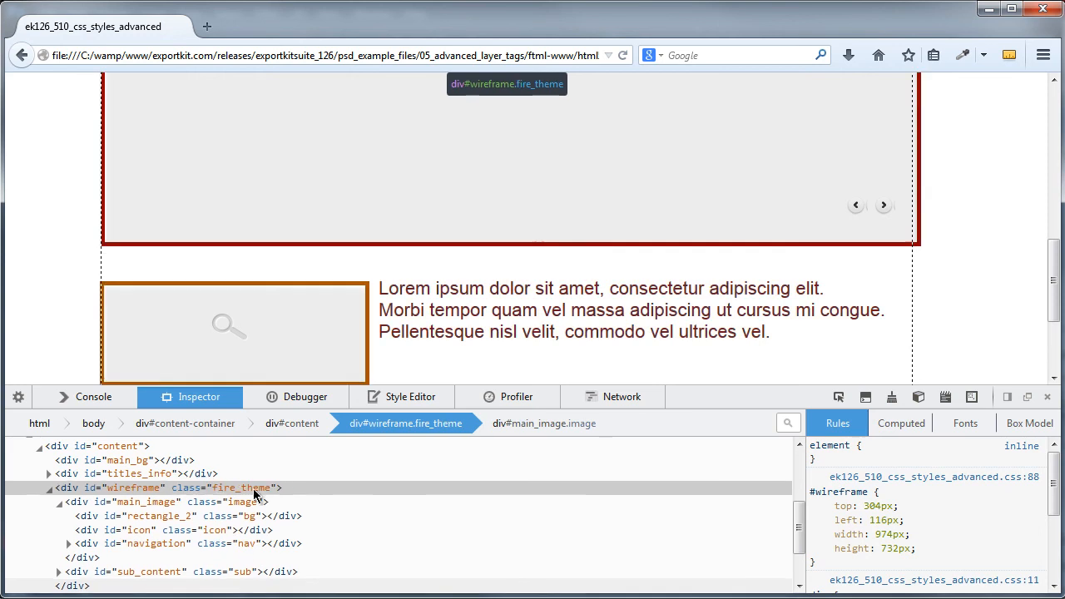
- Scroll the fire_theme page to review its red borders, text and LABEL button
scroll("up", 3)
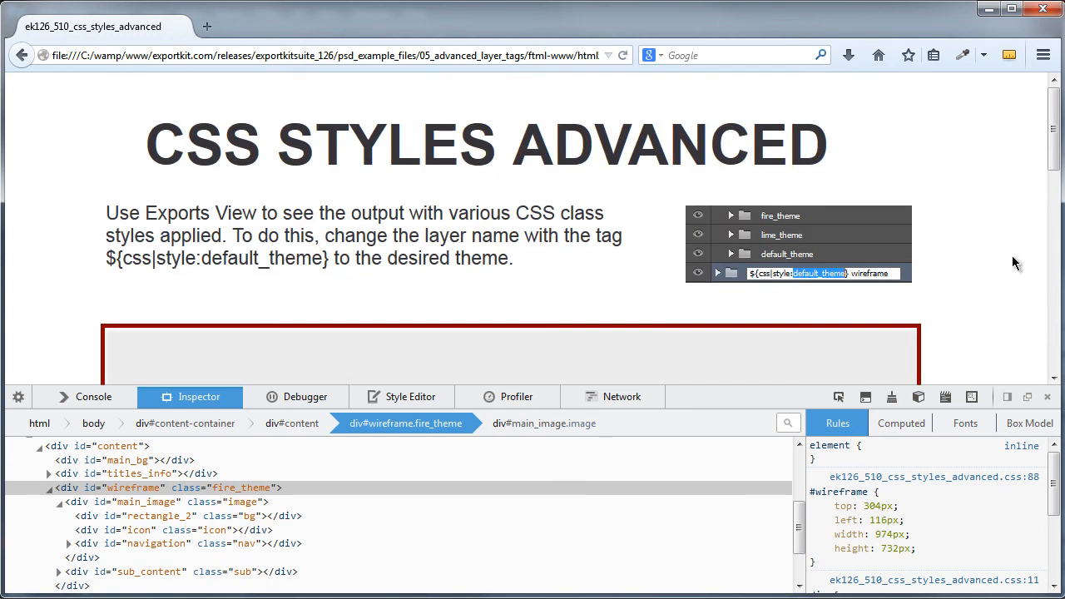
scroll("down", 3)
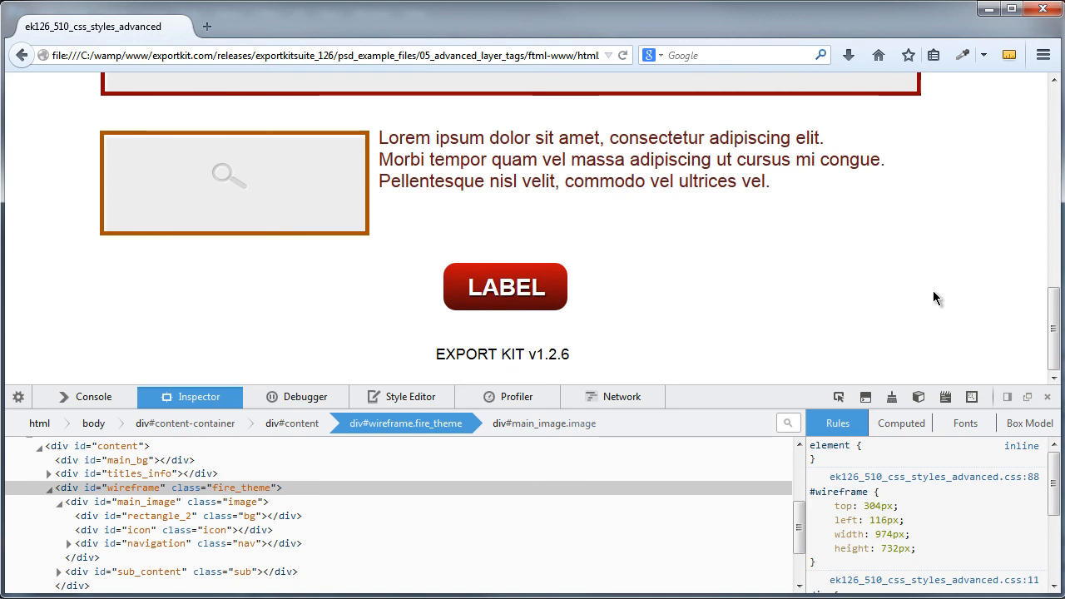
mouse_move(780, 314)
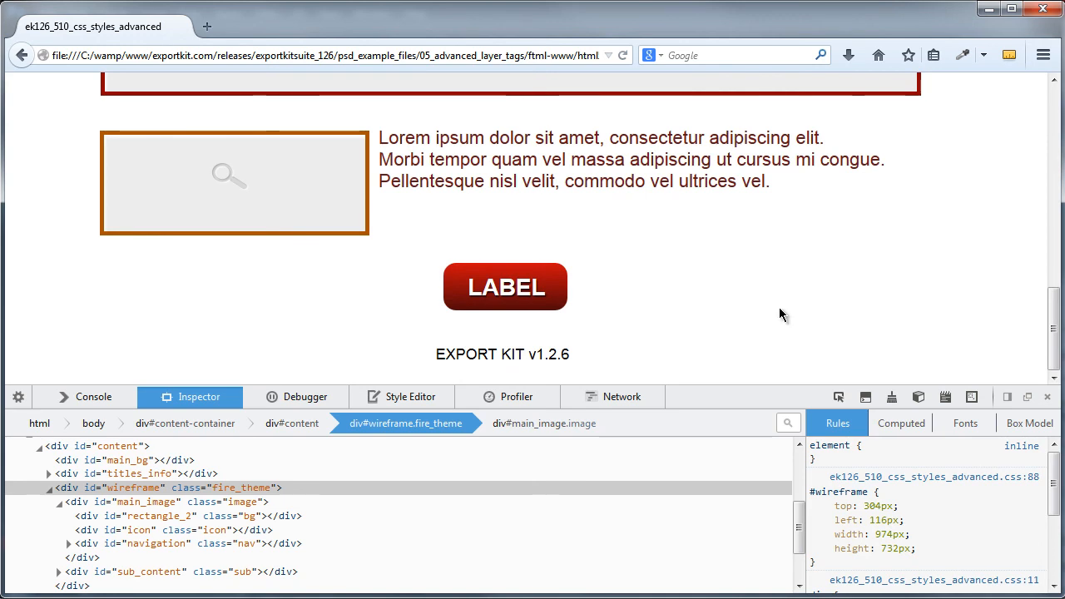
scroll("up", 3)
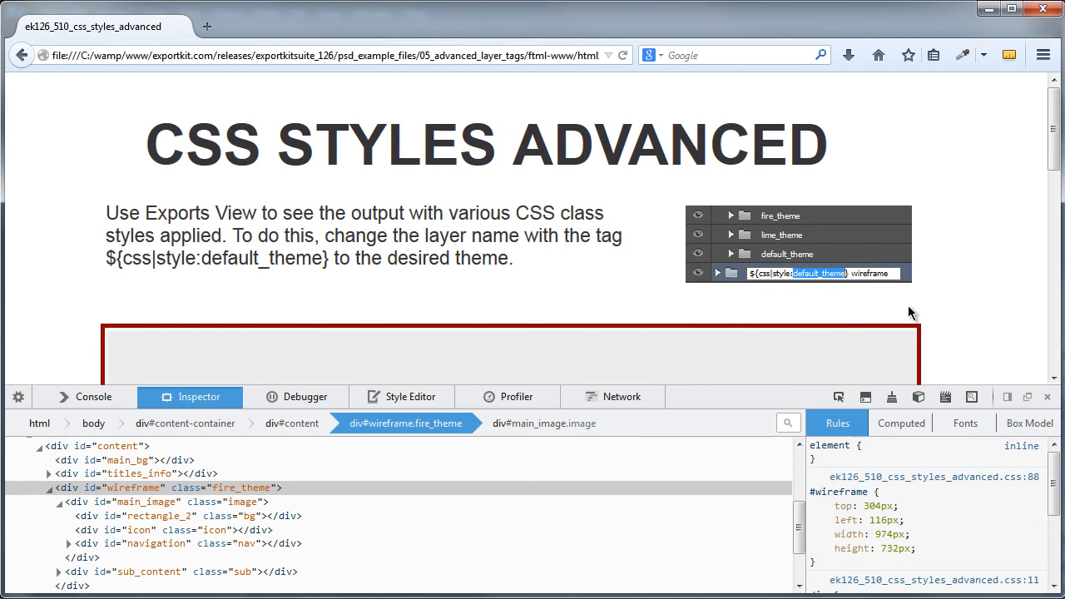
mouse_move(988, 222)
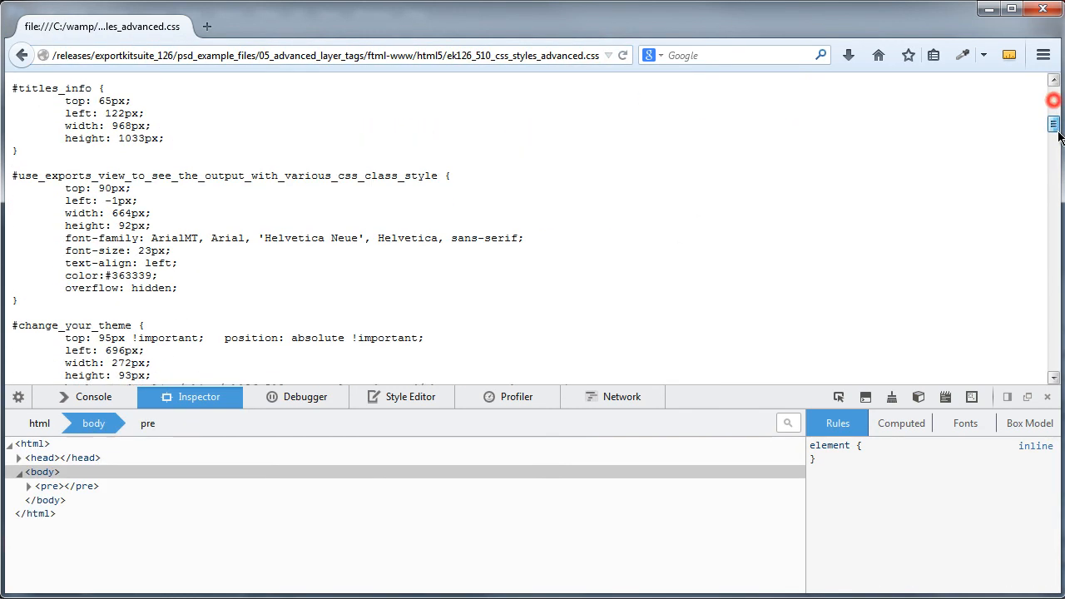
- Scroll through the exported stylesheet's generated rules such as .desc and .button > .label
scroll("down", 3)
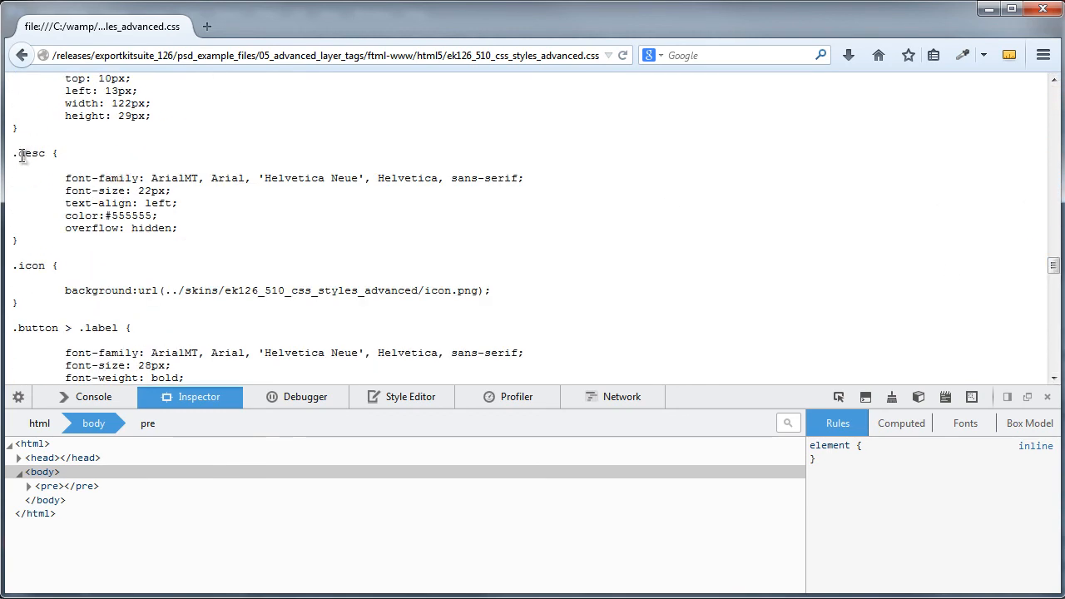
scroll("down", 3)
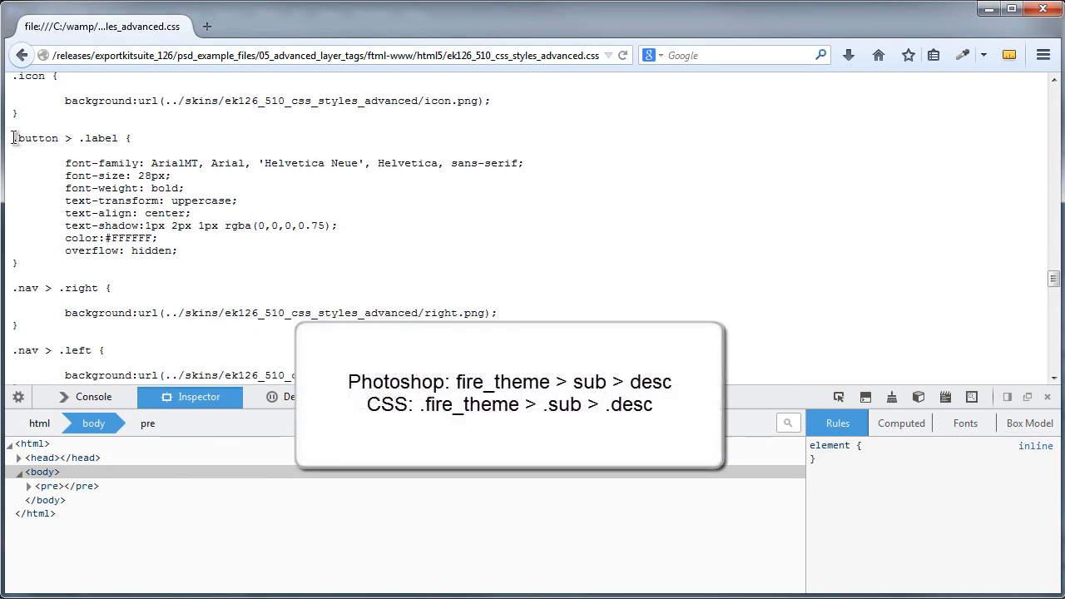
mouse_move(122, 164)
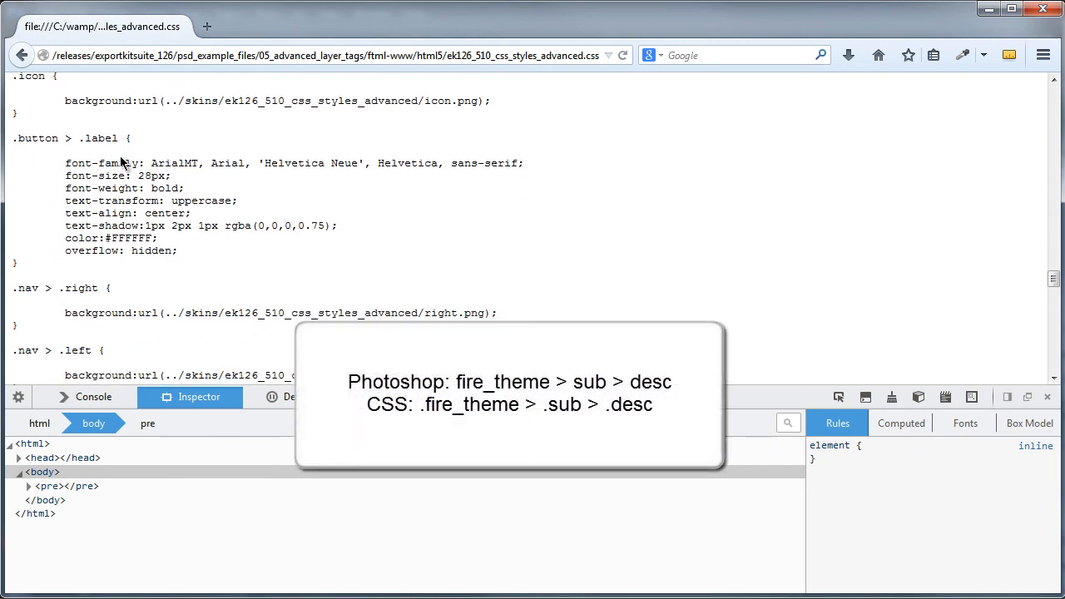
scroll("down", 3)
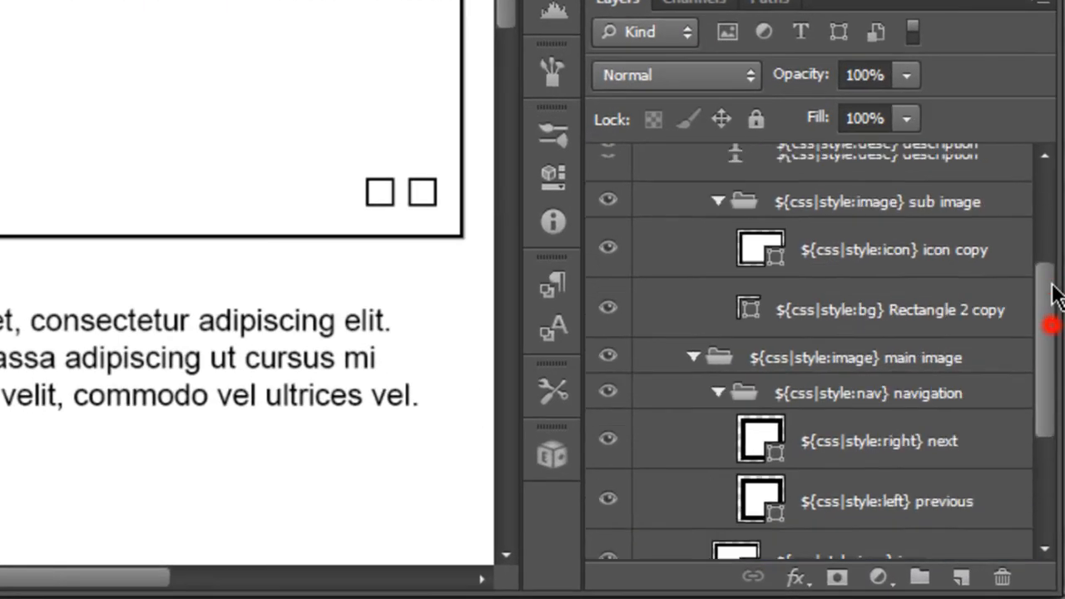
- Collapse the content group and expand ${css|styles} to list its theme and style layers
left_click(645, 198)
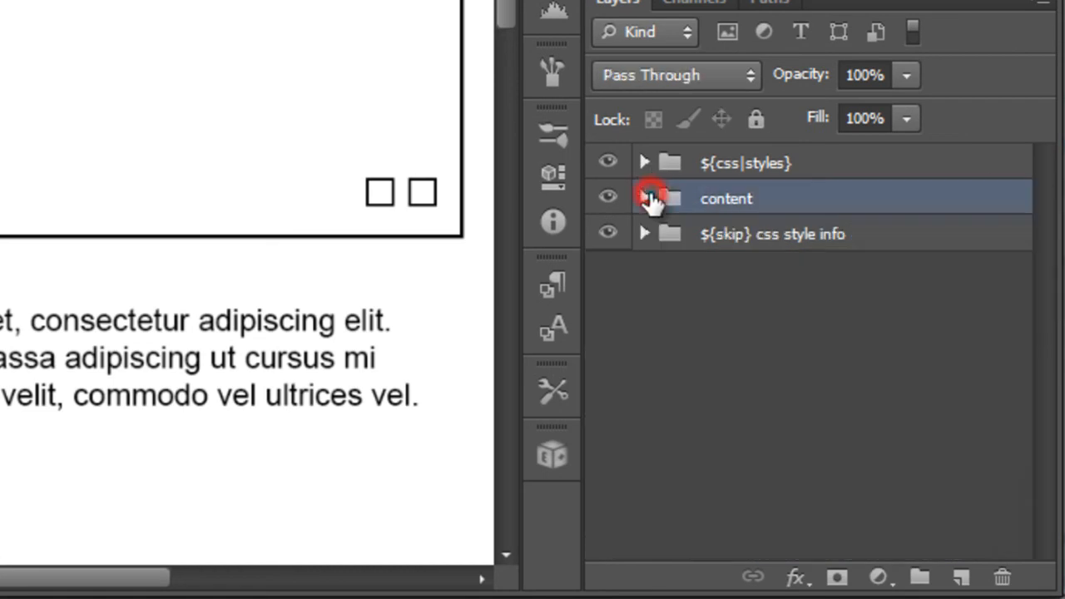
left_click(643, 162)
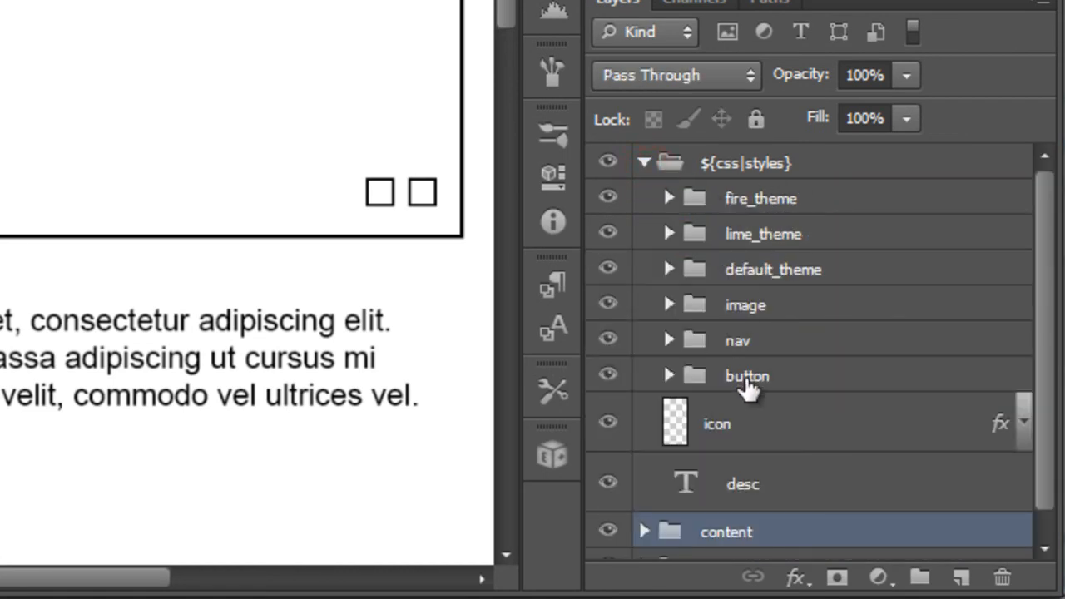
left_click(668, 375)
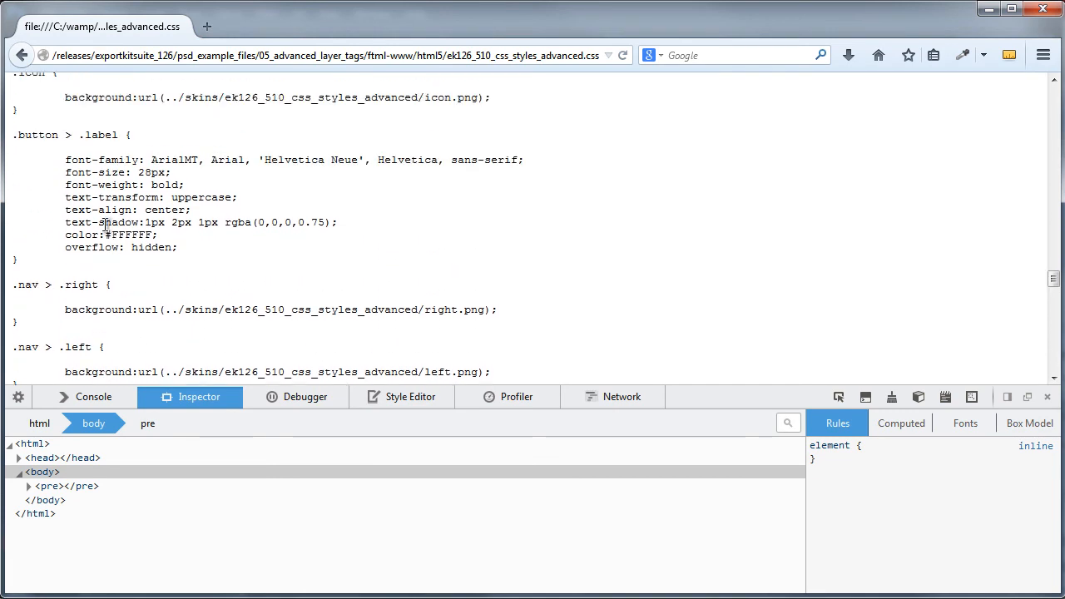
scroll("down", 3)
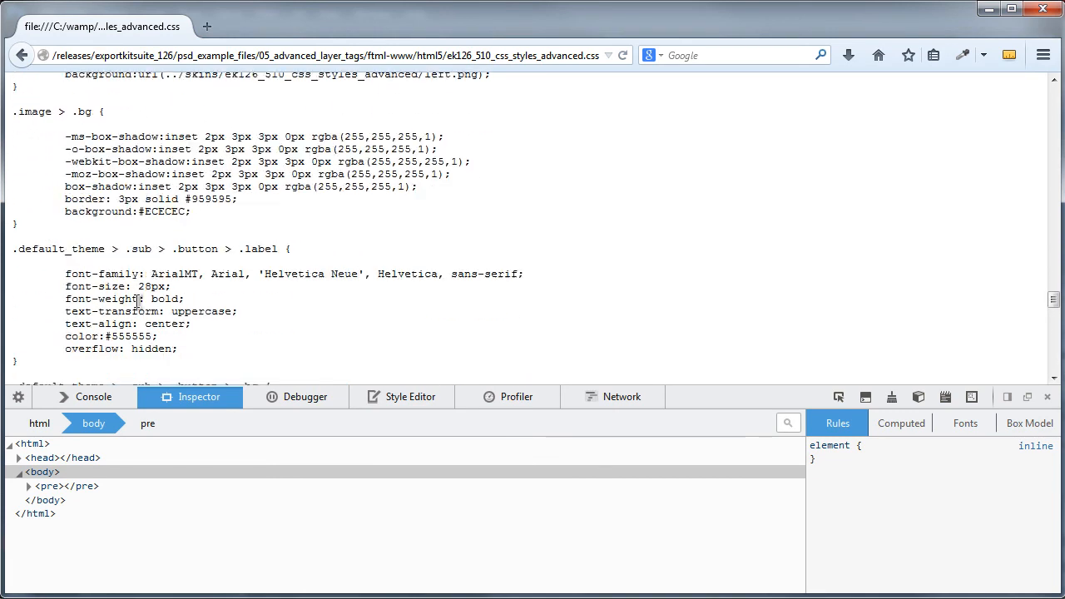
scroll("down", 3)
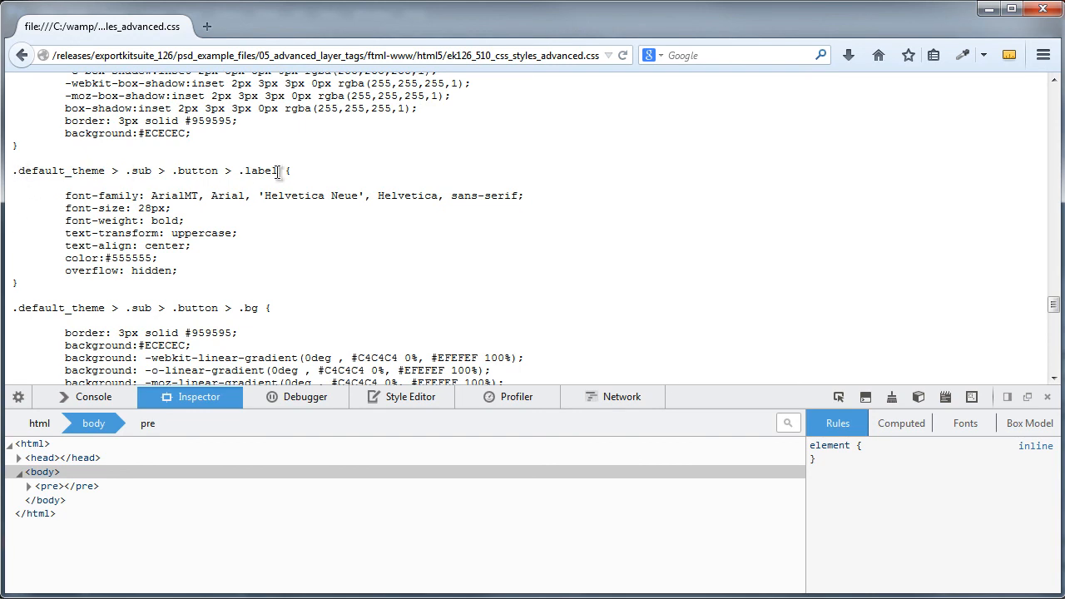
scroll("up", 3)
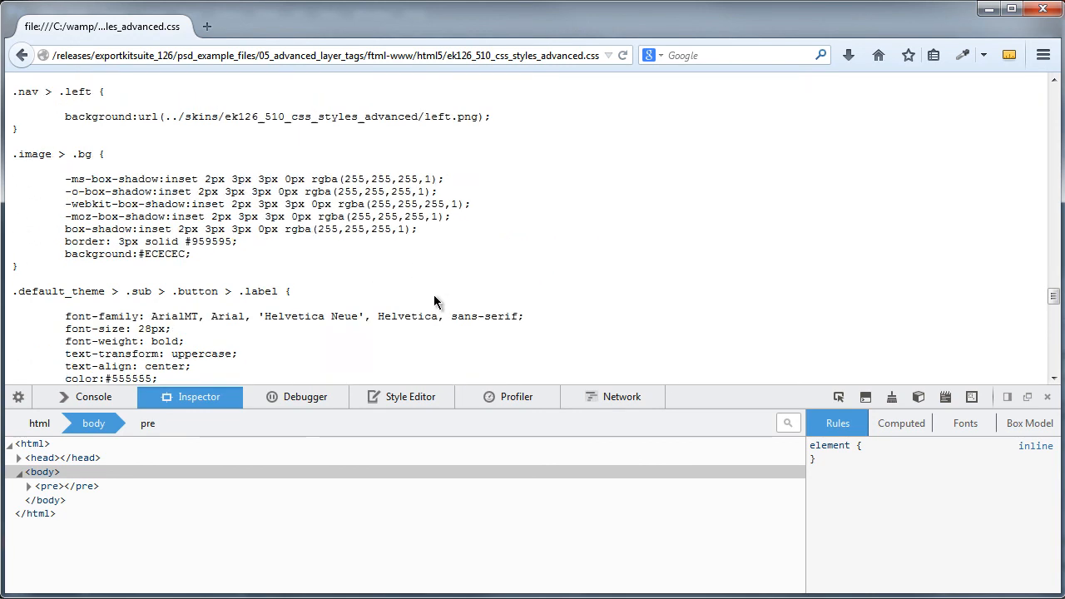
scroll("down", 3)
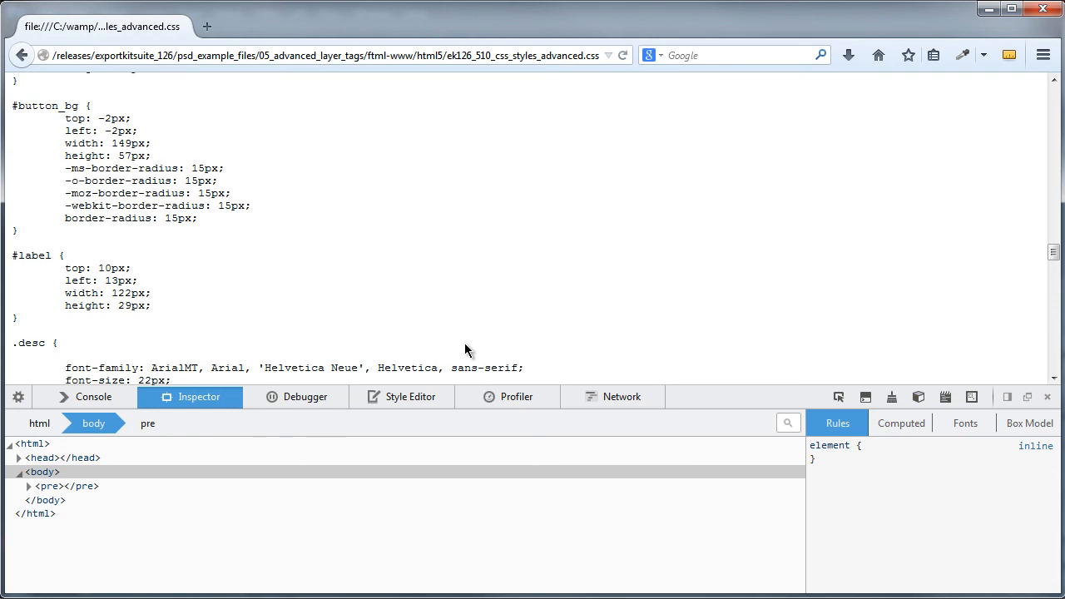
scroll("up", 3)
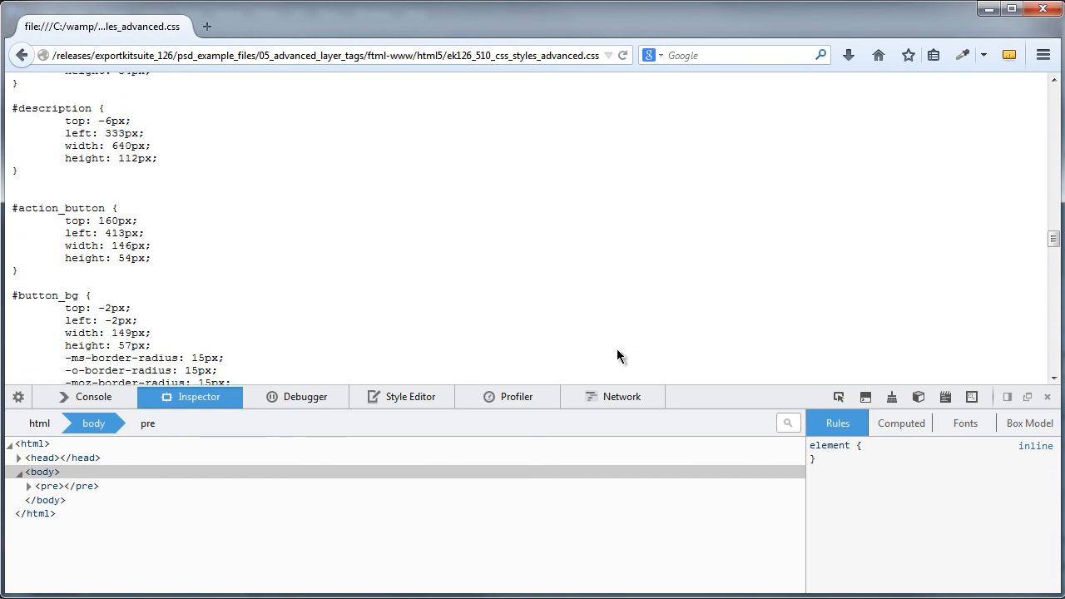